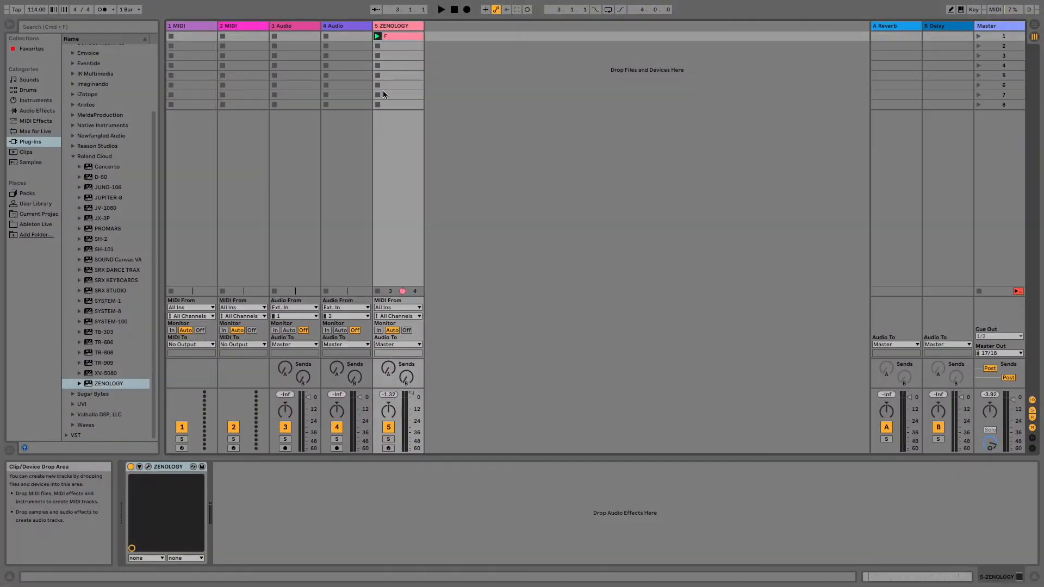
mouse_move(150, 470)
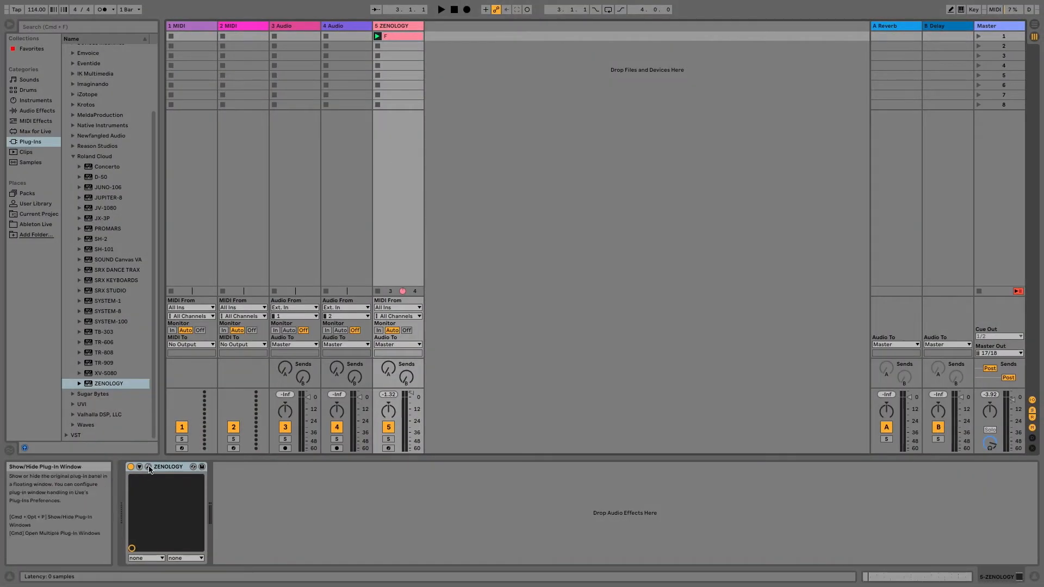
- Show the ZENOLOGY instrument in its own plugin window from the device title bar
left_click(149, 467)
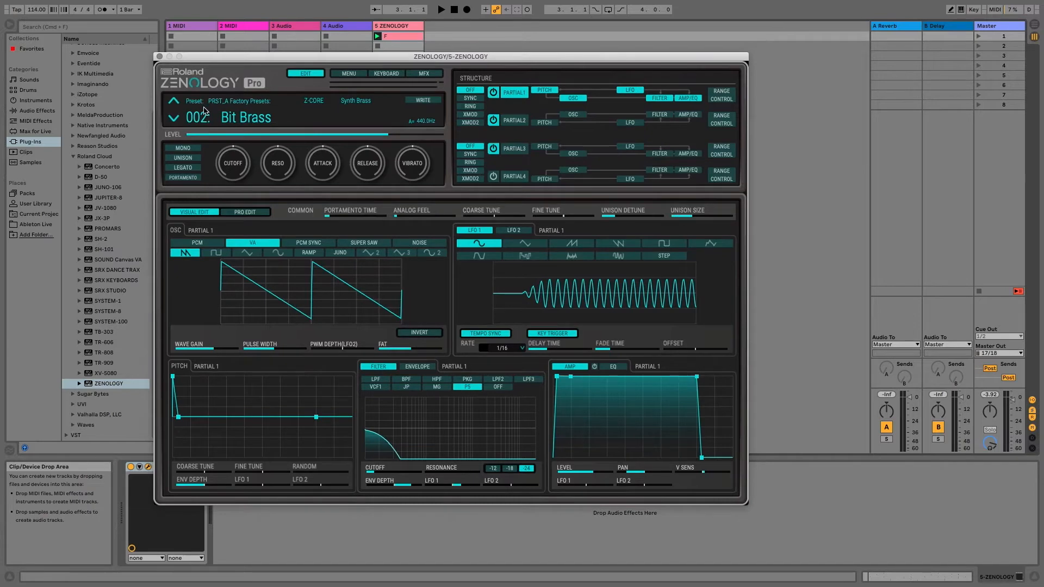
- Filter the Tone/Drum Kit Browser to the Drums category and sort the list by bank
left_click(246, 117)
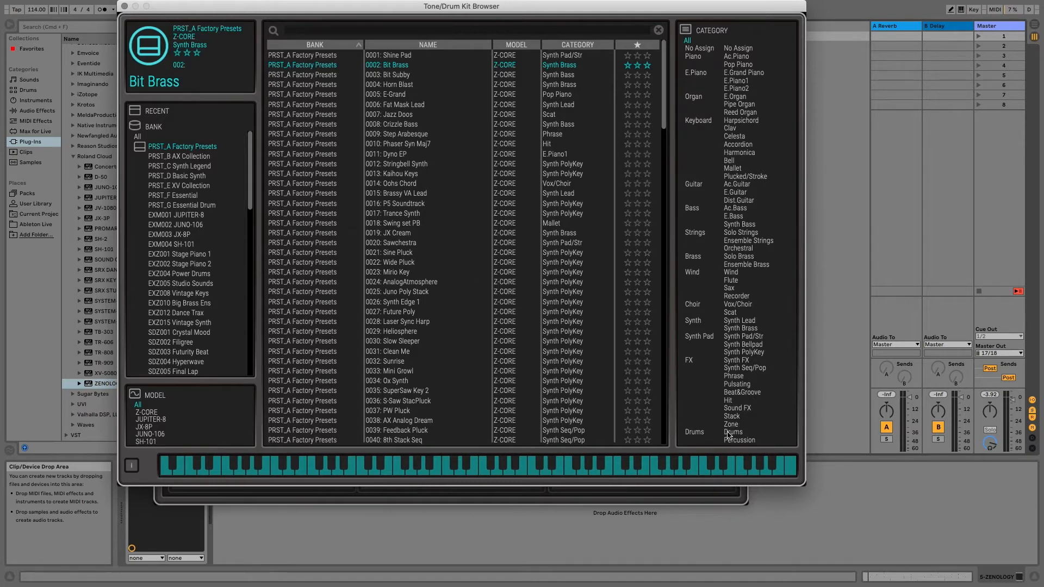
mouse_move(743, 435)
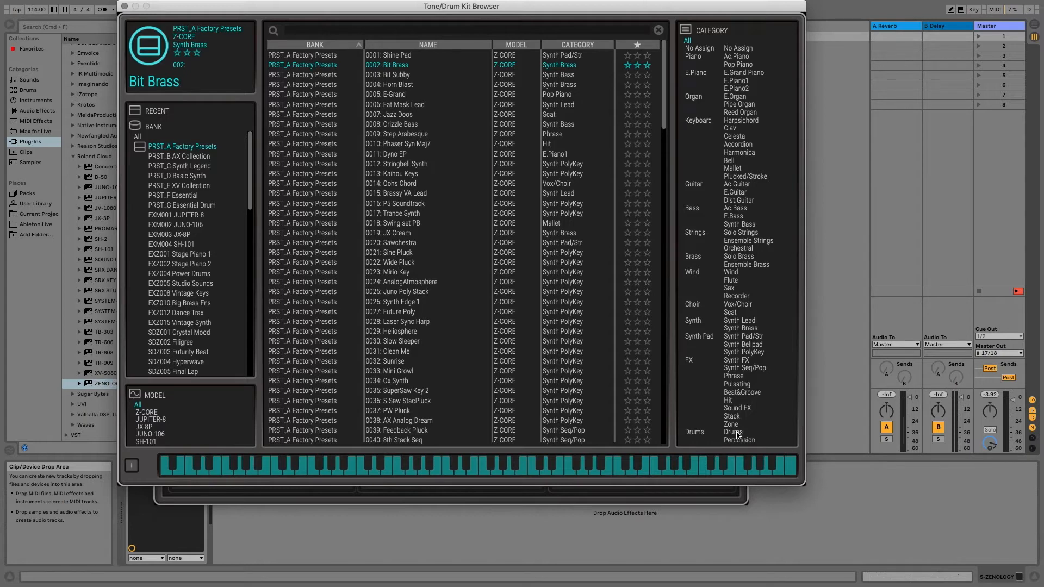
left_click(733, 432)
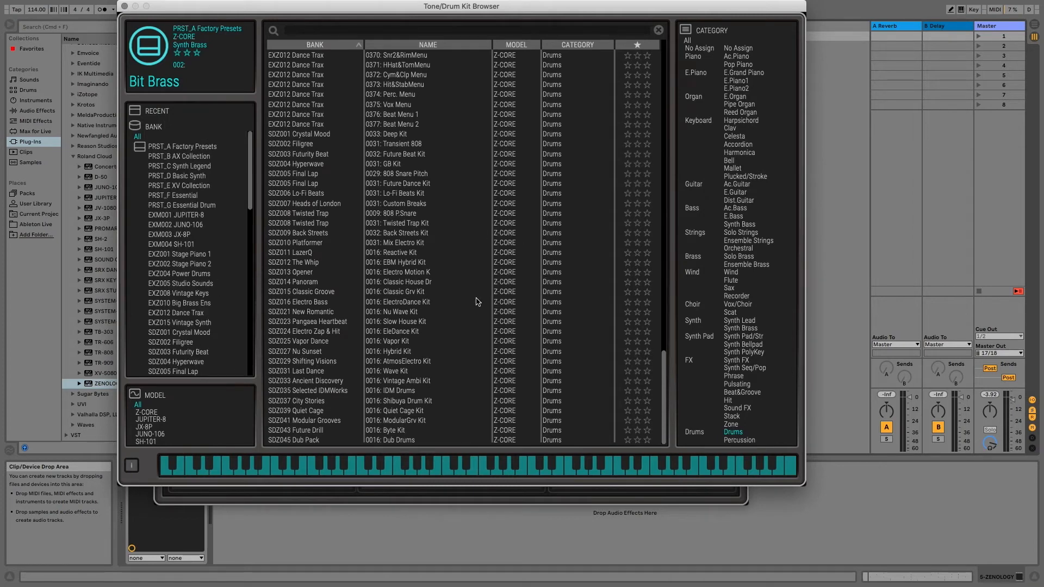
mouse_move(481, 295)
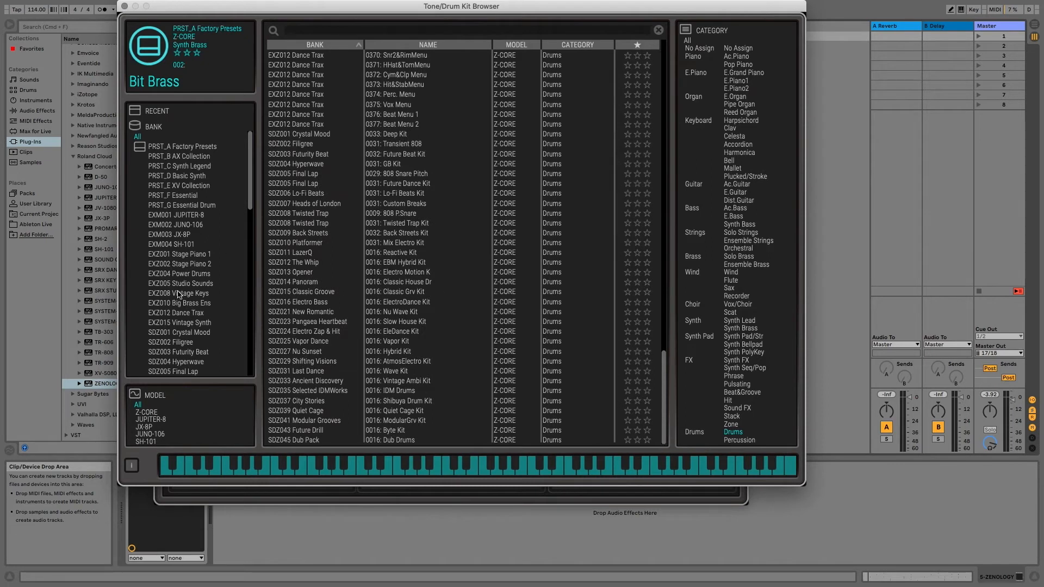
left_click(404, 282)
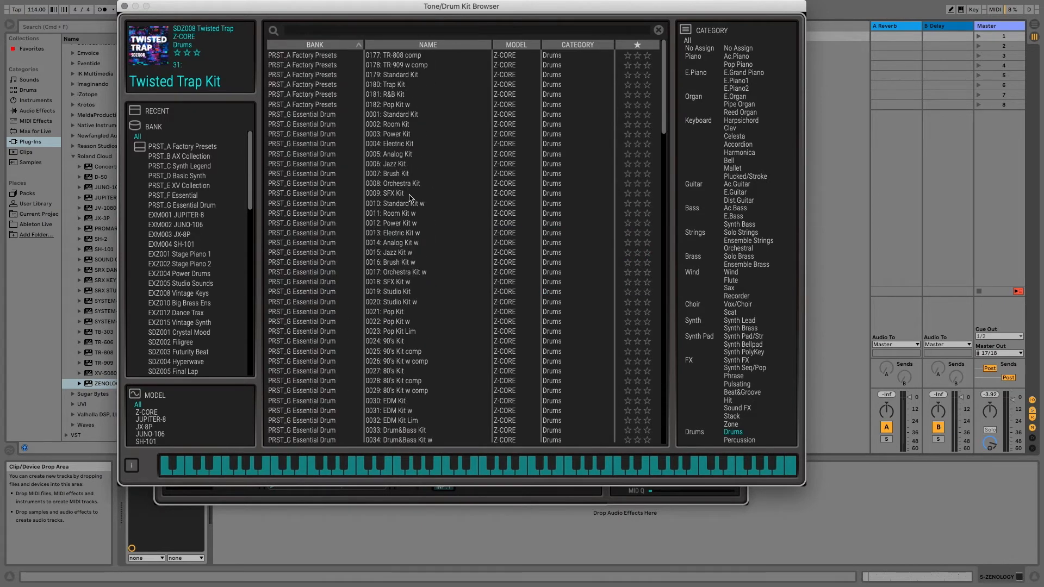
- Load the TR-808 comp kit and audition its kick, hi-hat, cymbal and snare pads
left_click(390, 54)
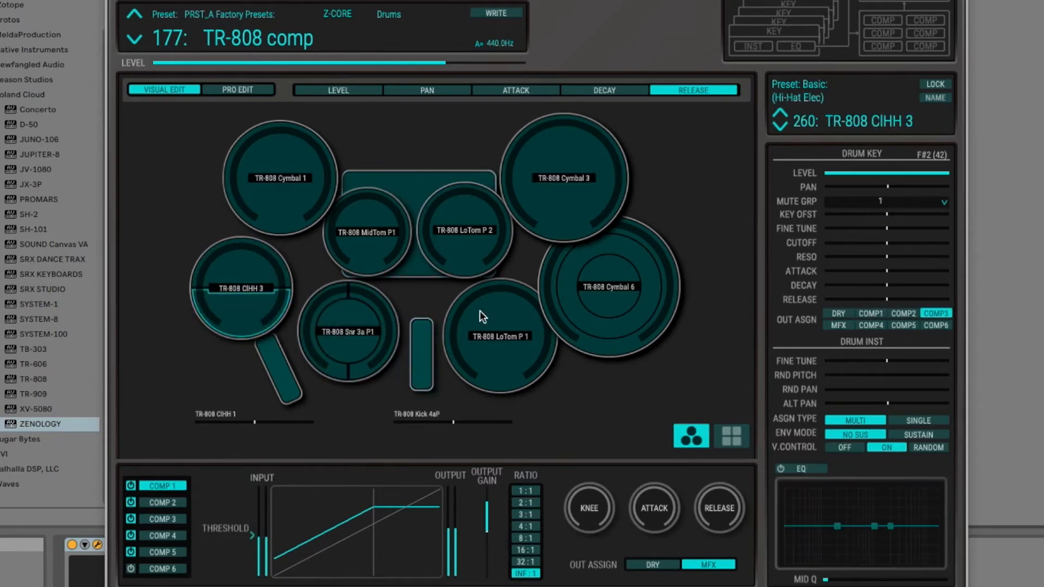
left_click(423, 357)
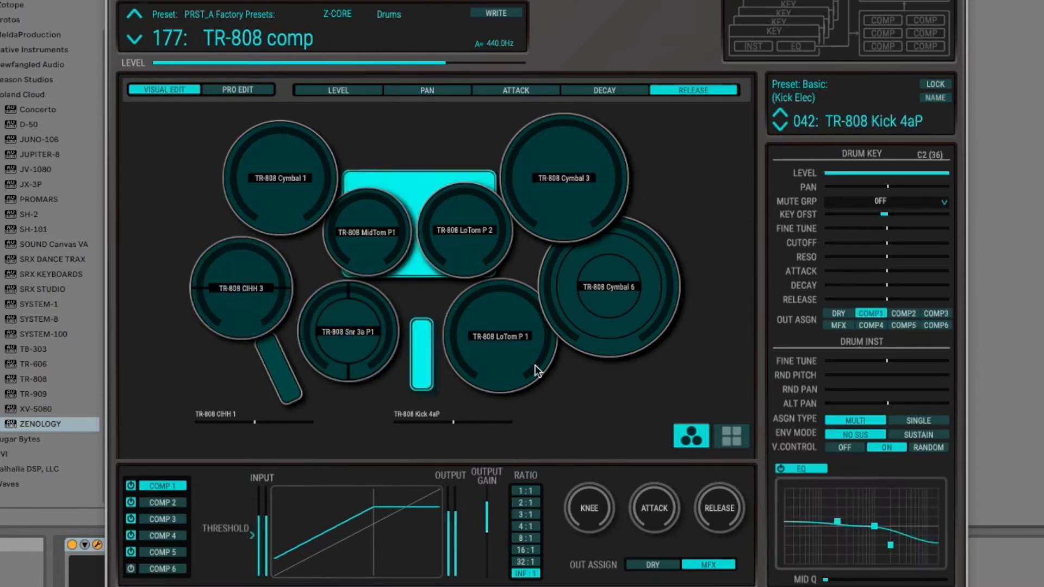
left_click(346, 332)
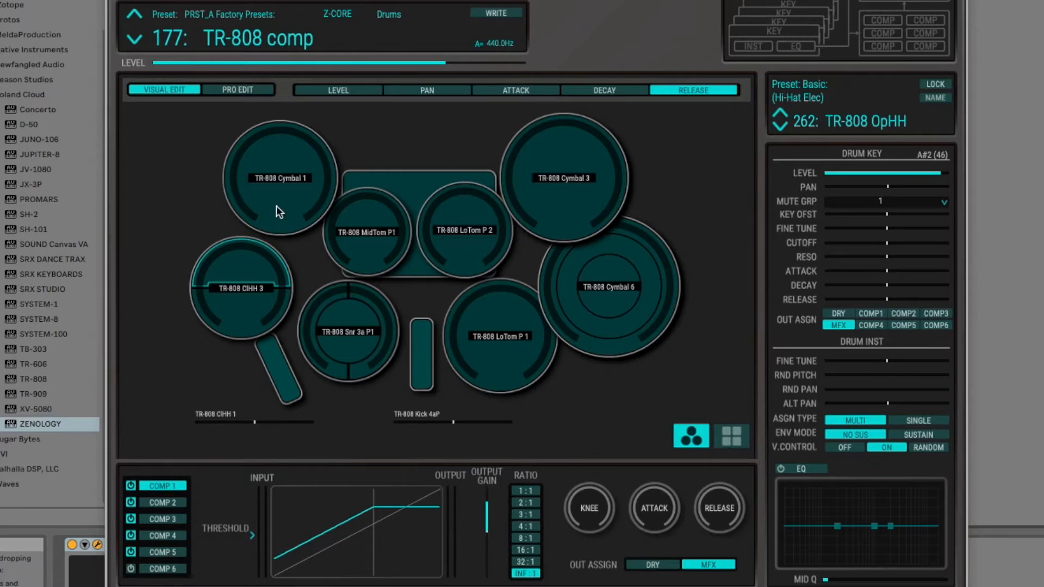
mouse_move(653, 154)
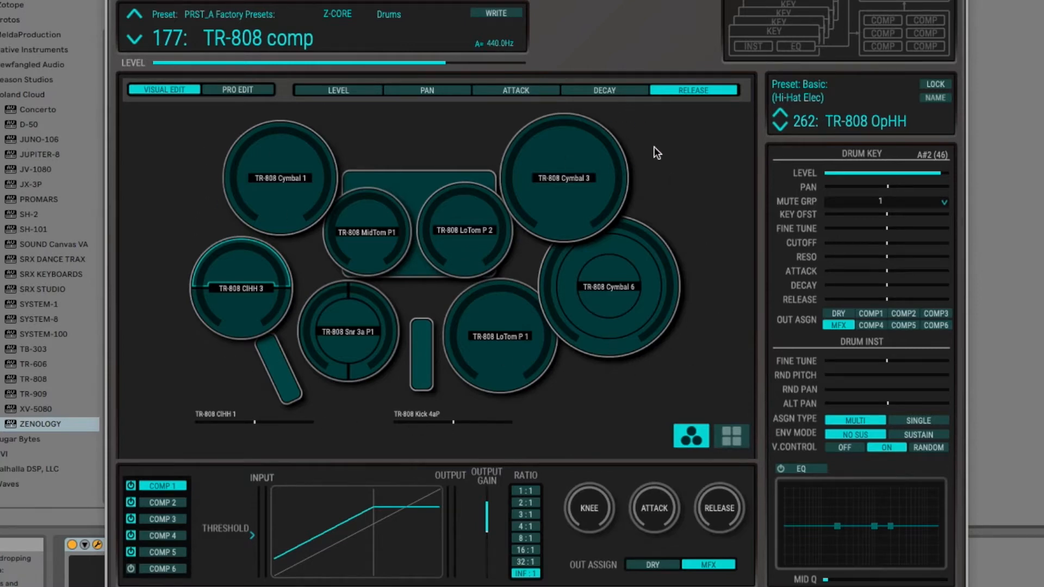
mouse_move(657, 344)
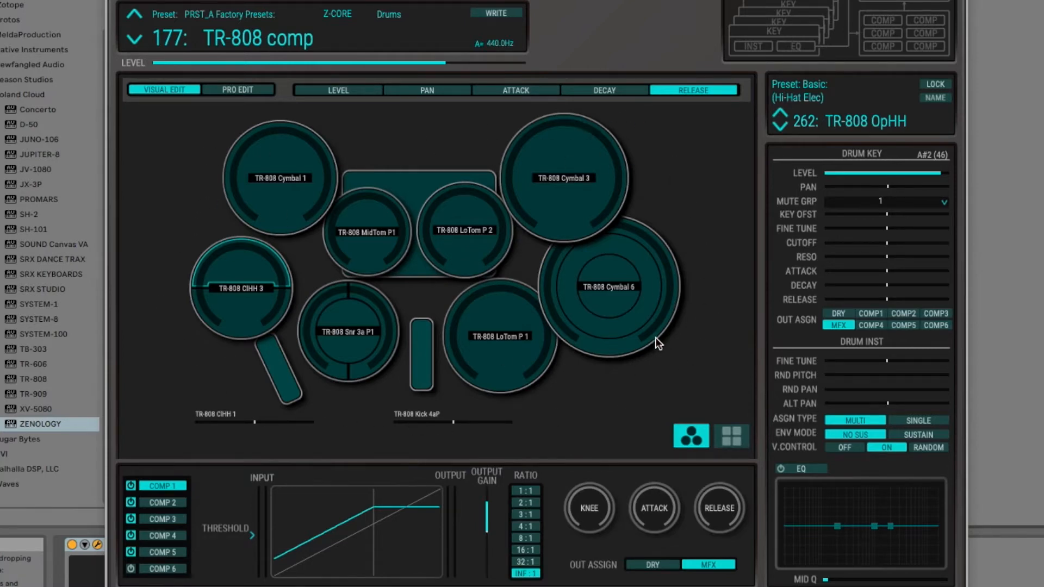
left_click(350, 344)
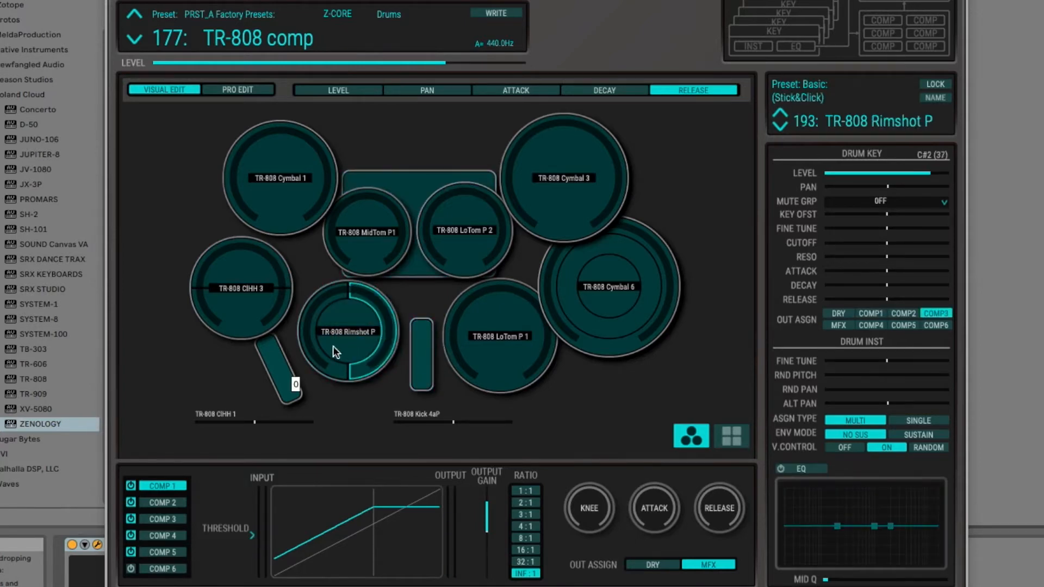
left_click(270, 367)
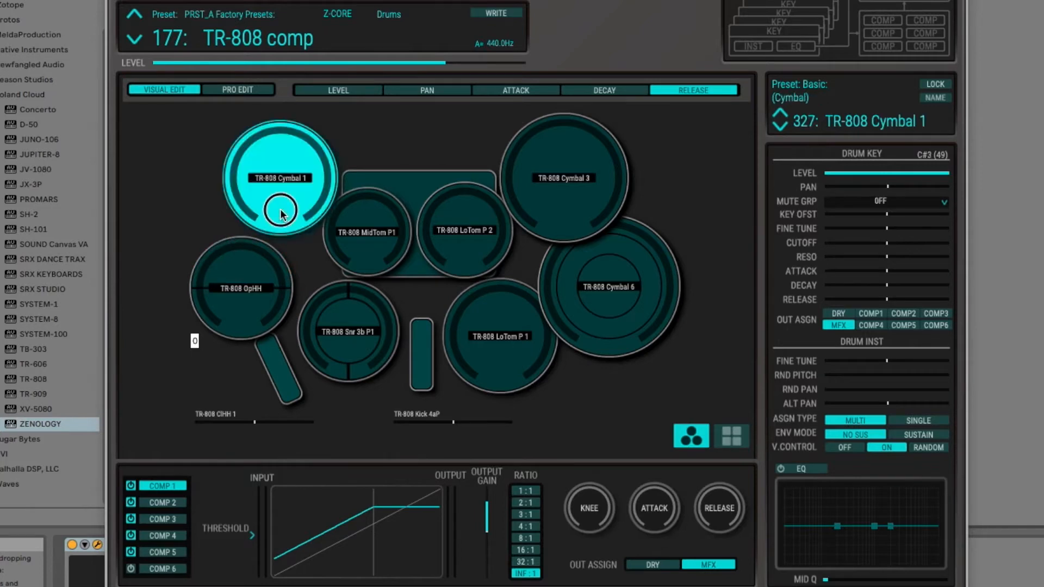
- Audition the Cymbal 1, MidTom P1, large cymbal and Cymbal 3 pads
left_click(371, 239)
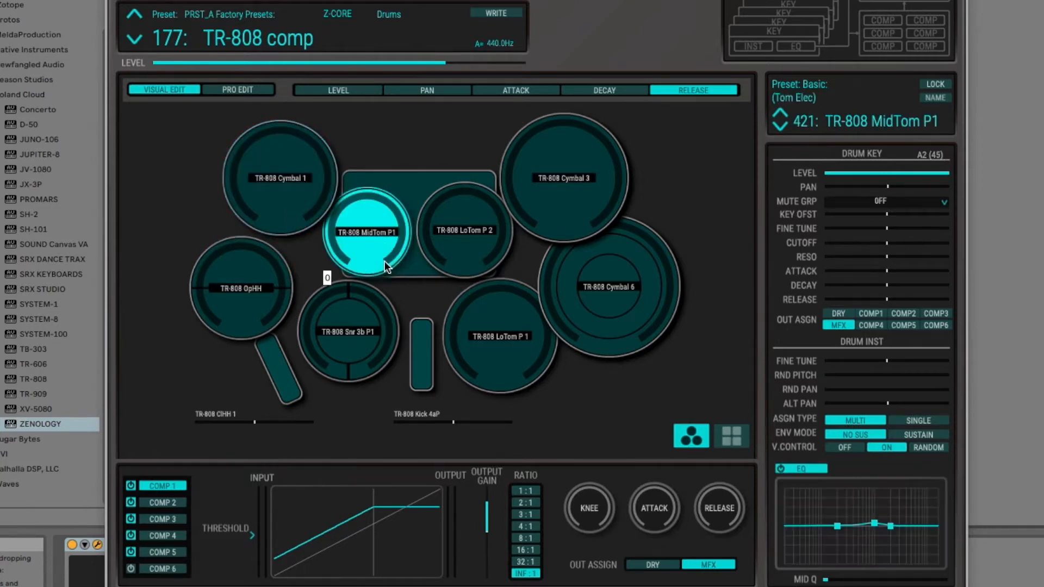
left_click(500, 337)
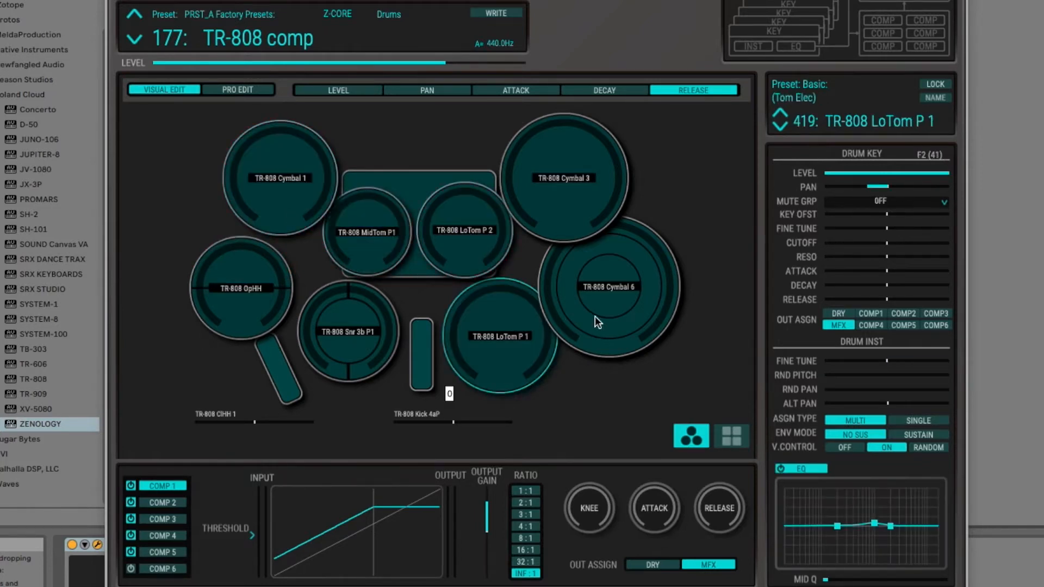
left_click(610, 286)
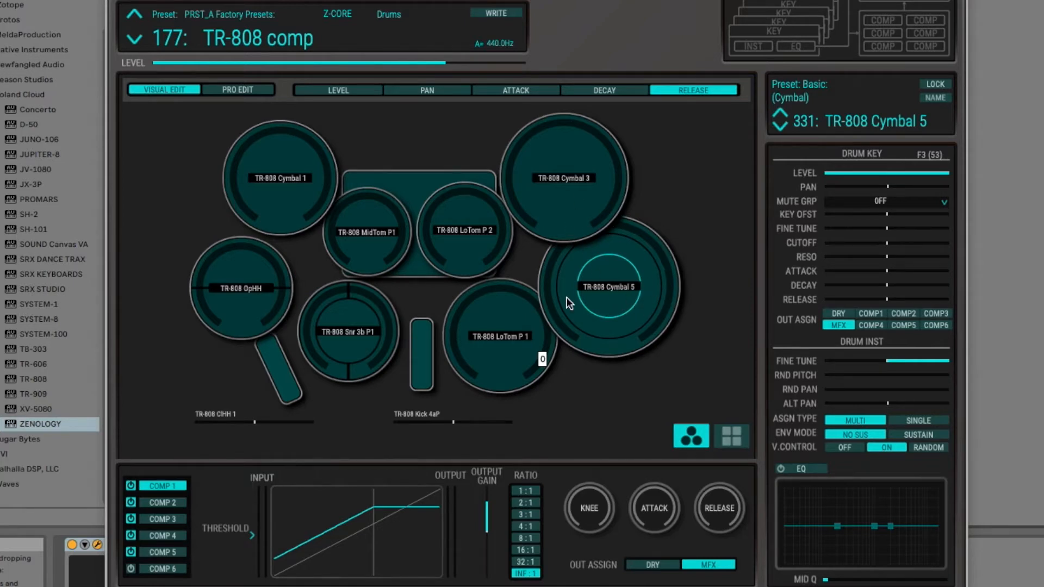
mouse_move(563, 204)
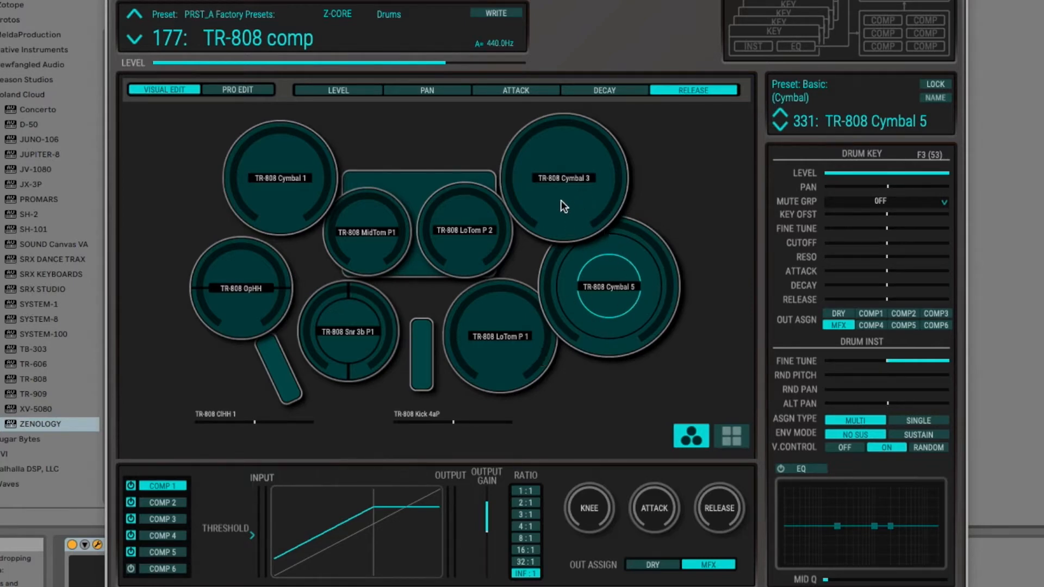
left_click(565, 178)
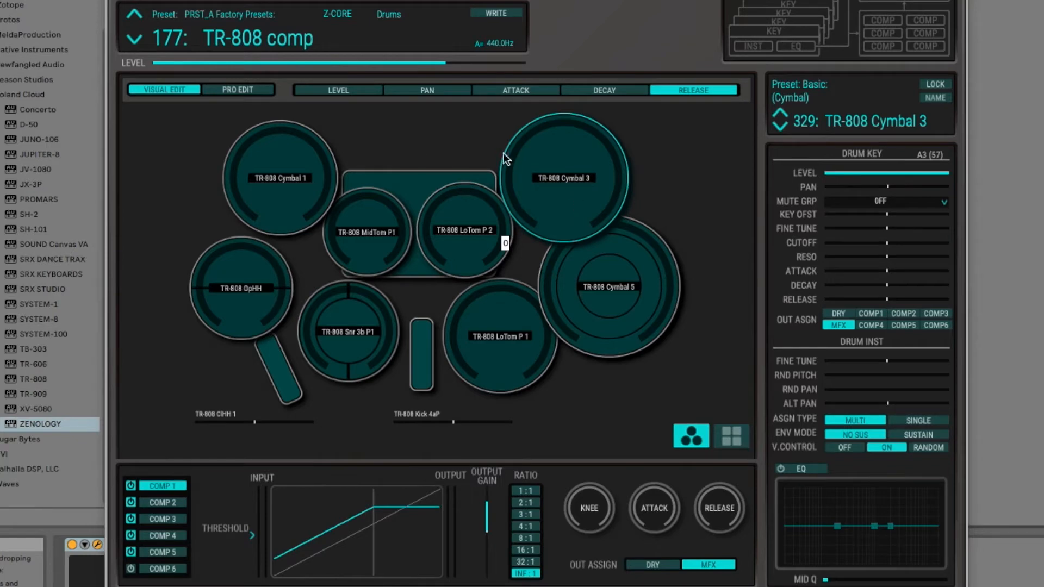
mouse_move(285, 372)
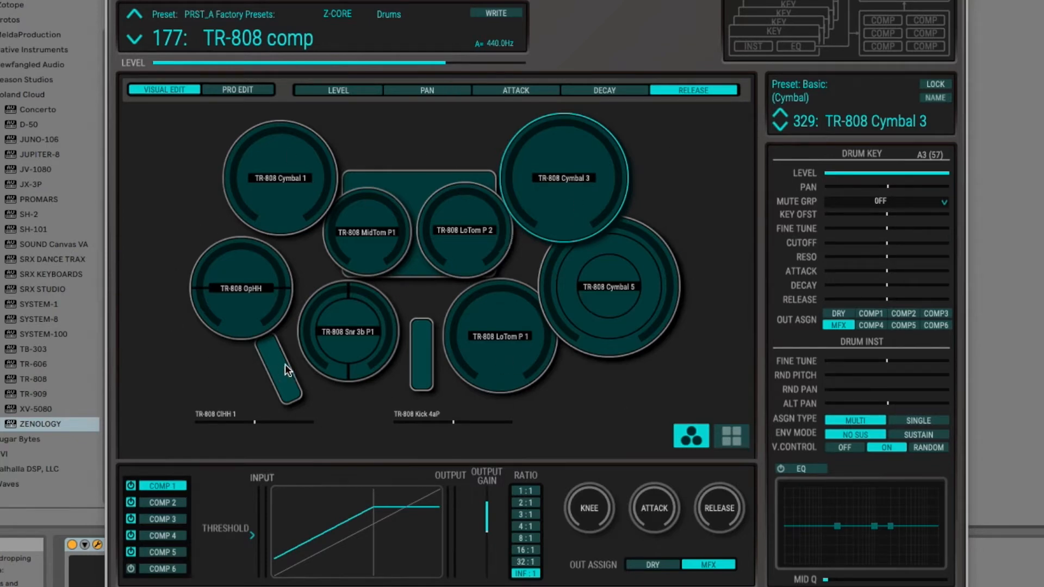
mouse_move(617, 364)
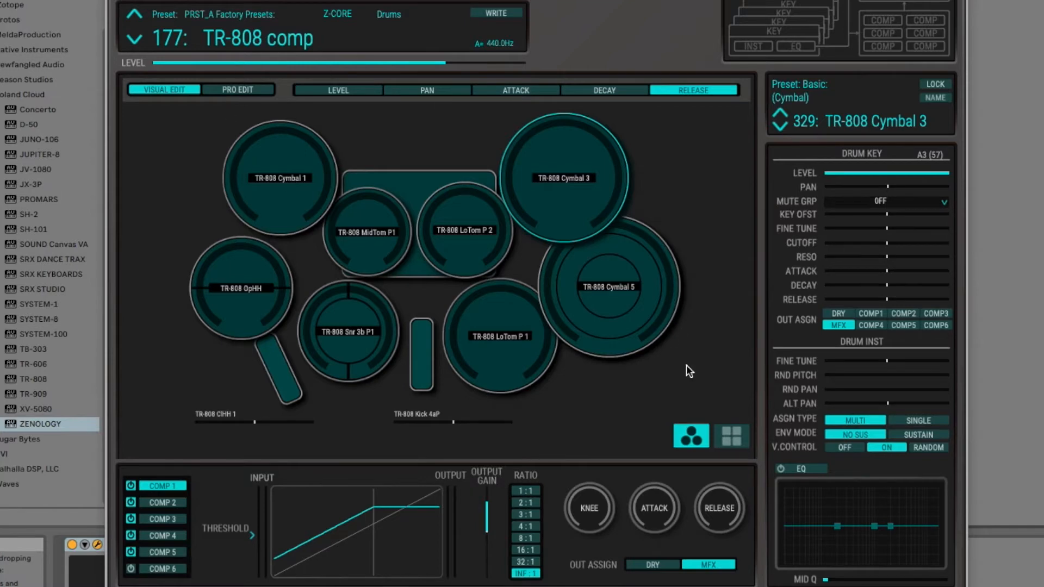
- View the kit pads as a grid showing decay, then pan, then level per pad
left_click(731, 437)
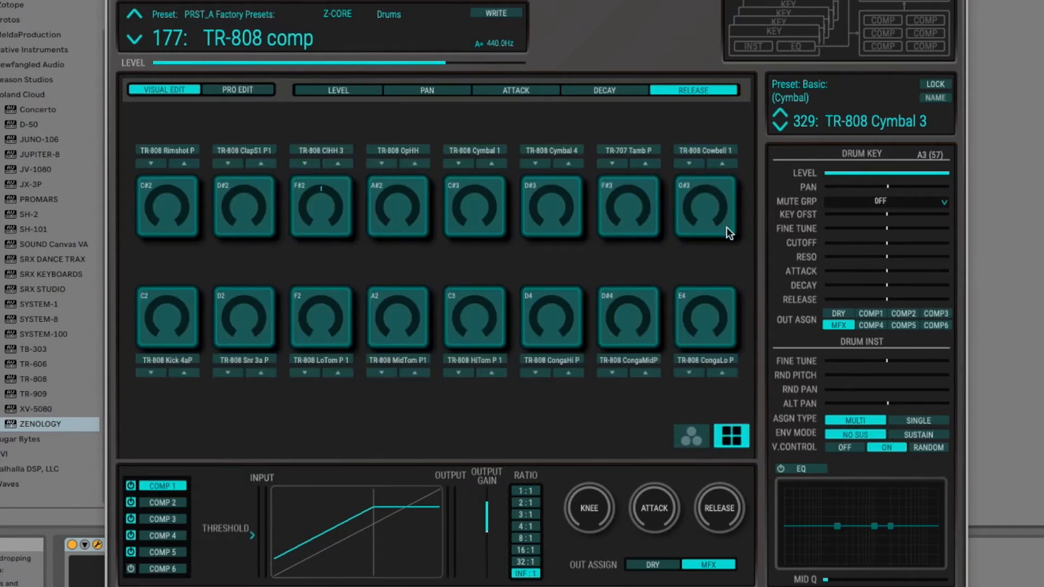
mouse_move(132, 214)
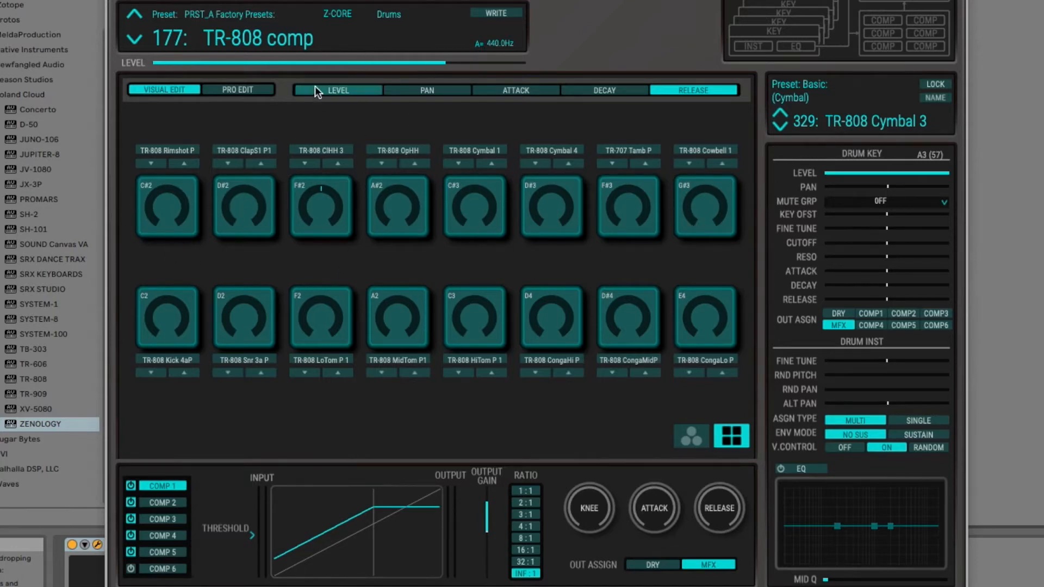
left_click(605, 90)
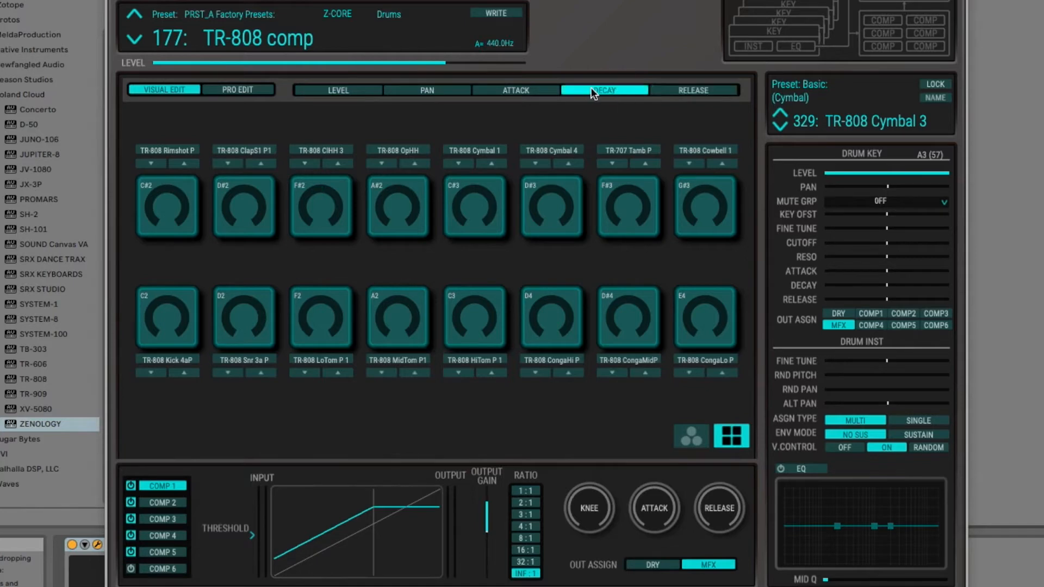
left_click(427, 90)
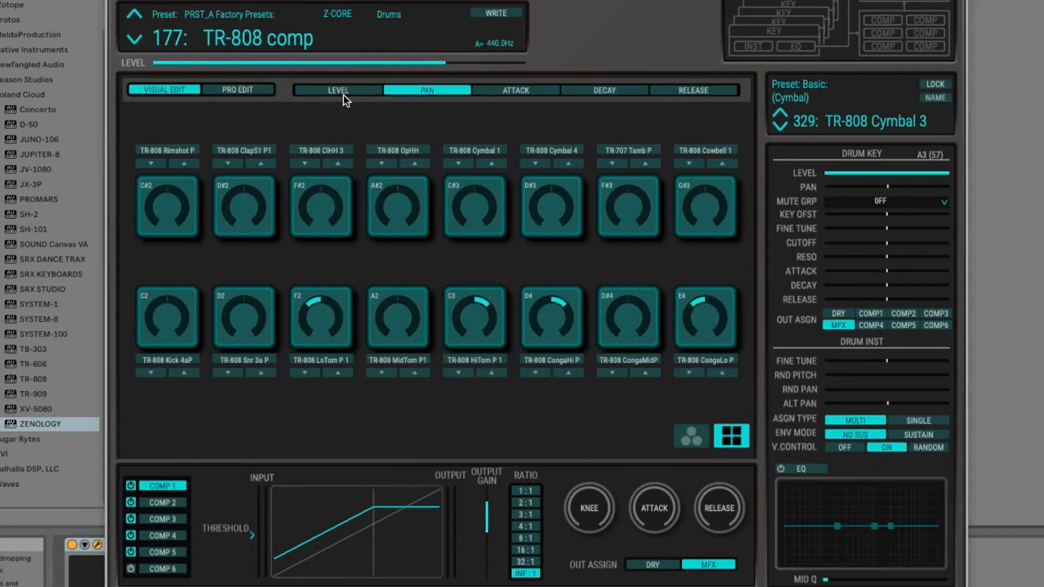
left_click(339, 90)
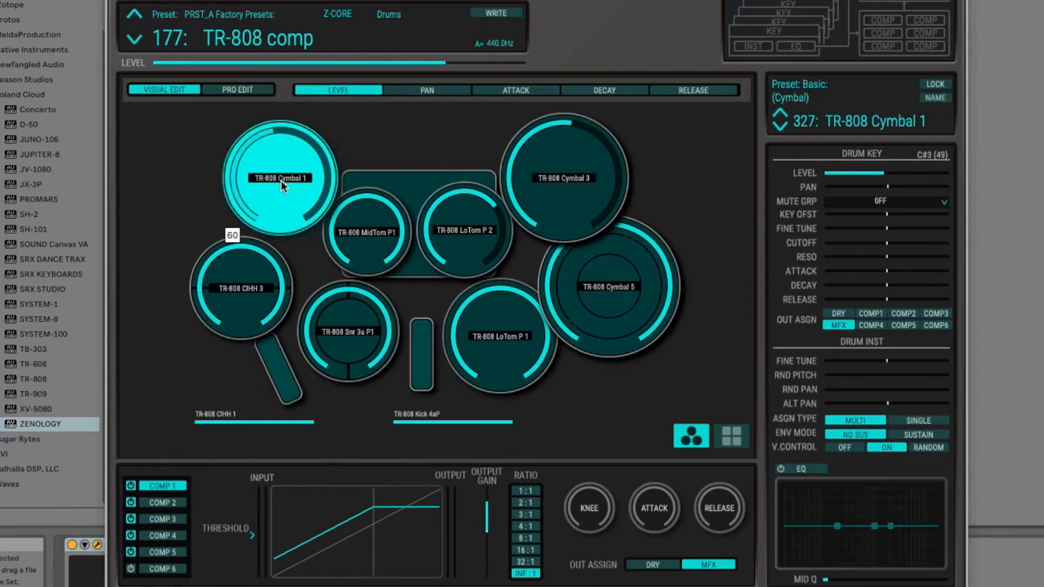
- Restore Cymbal 1 to level 127 and switch the left hi-hat pad toward TR-808 ClHH 3
left_click(563, 179)
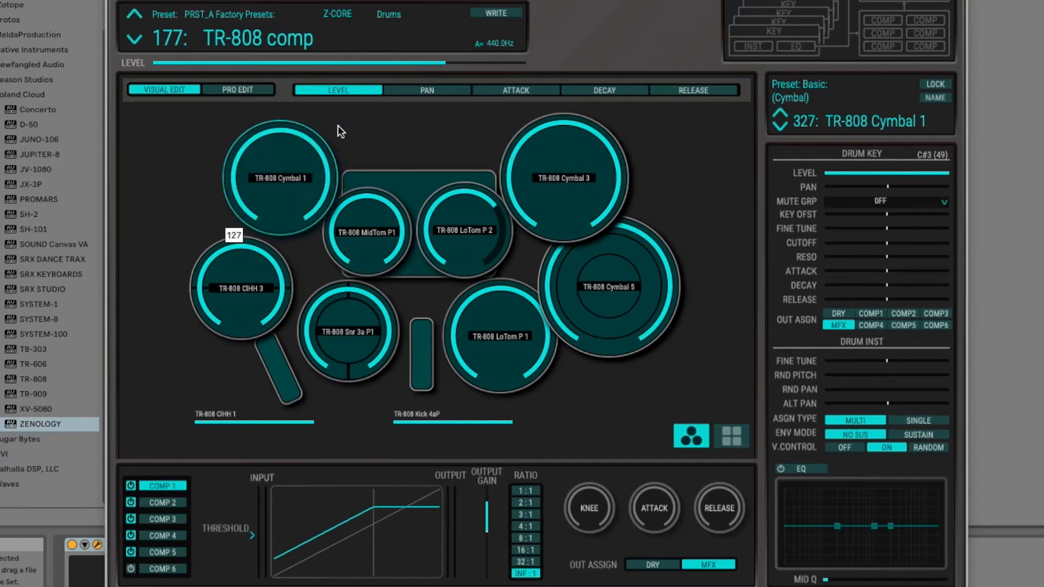
mouse_move(942, 184)
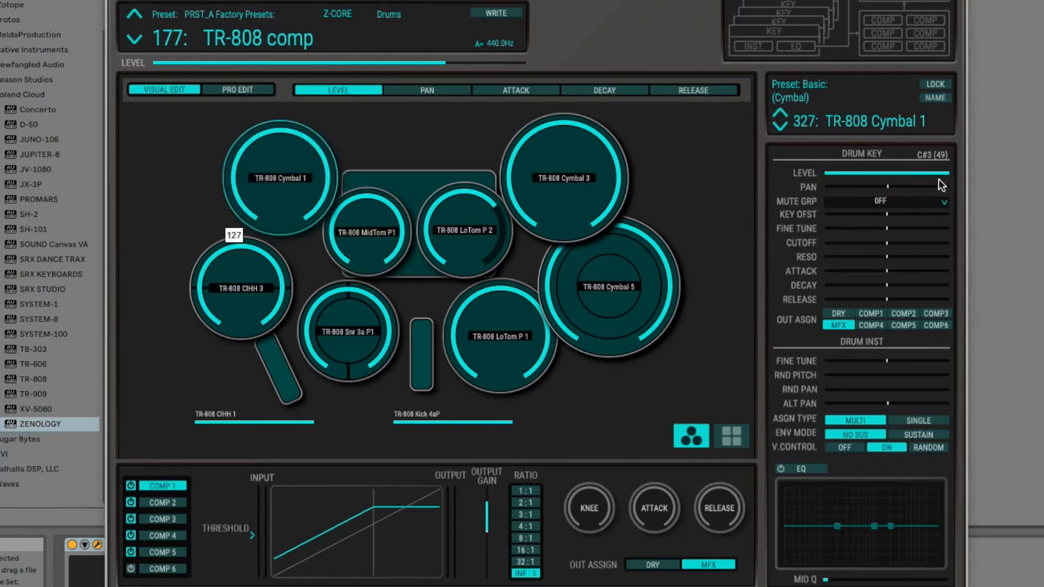
left_click(577, 194)
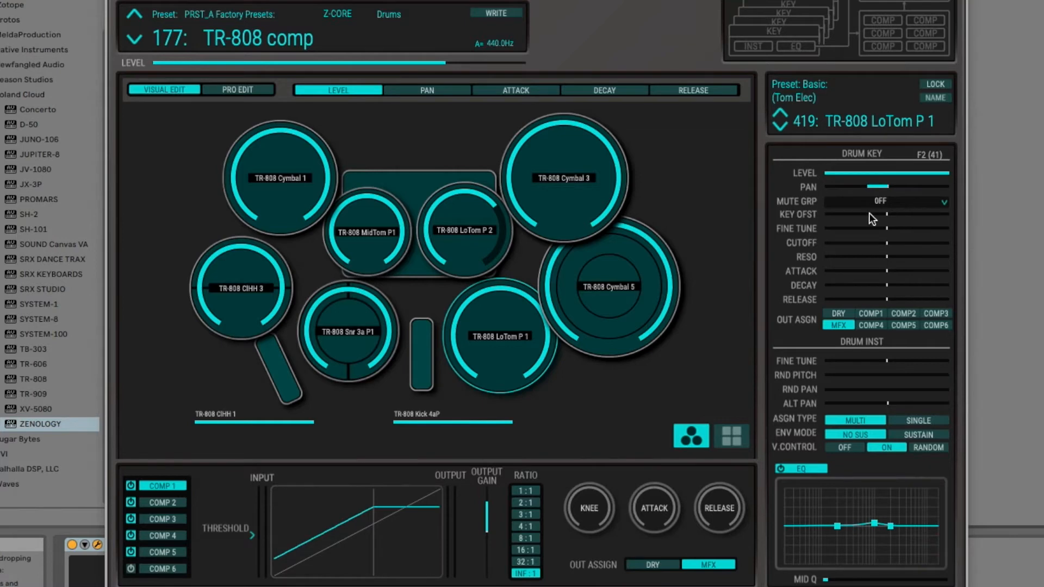
mouse_move(256, 306)
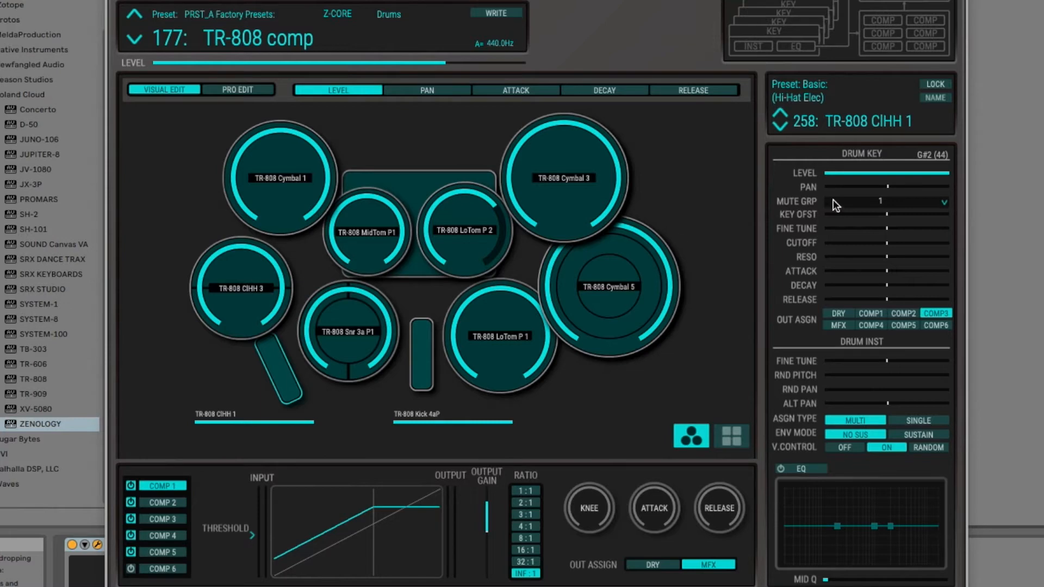
left_click(247, 329)
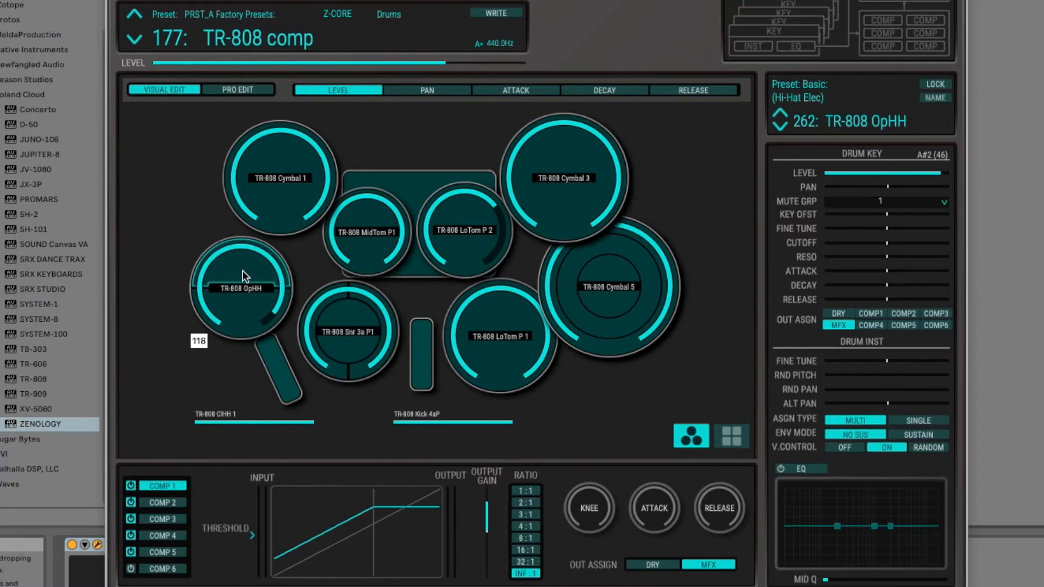
mouse_move(244, 298)
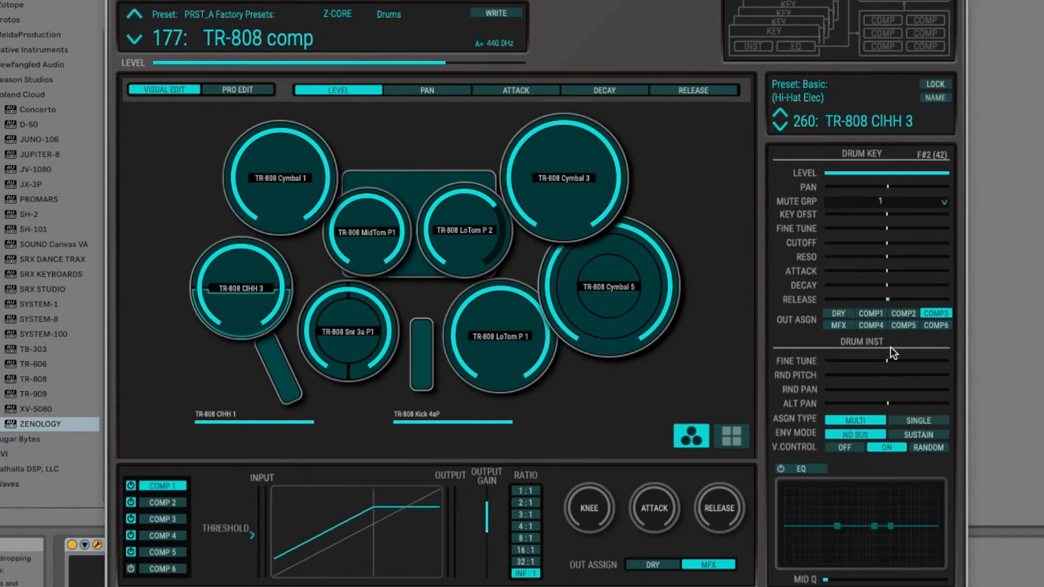
mouse_move(881, 216)
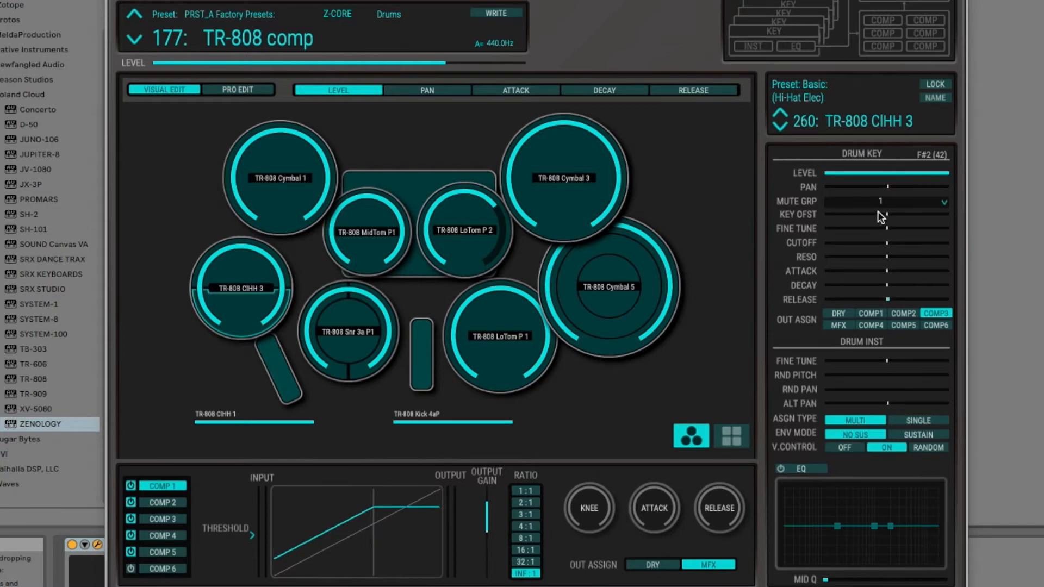
mouse_move(862, 251)
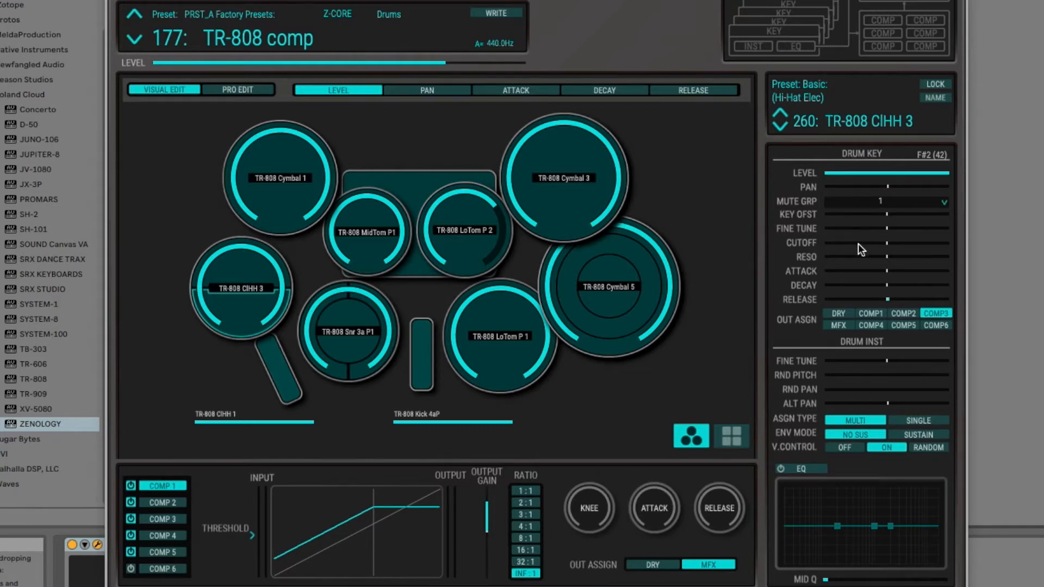
- Adjust the ClHH 3 hi-hat's cutoff, raise its resonance and tweak decay, viewing compressor 6
left_click_drag(885, 243, 856, 243)
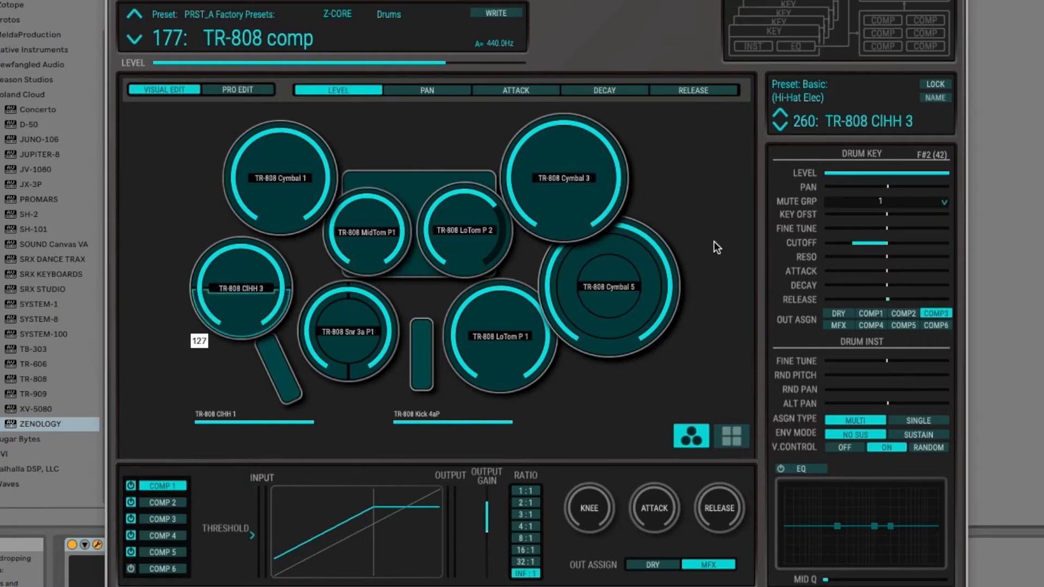
left_click_drag(853, 243, 892, 243)
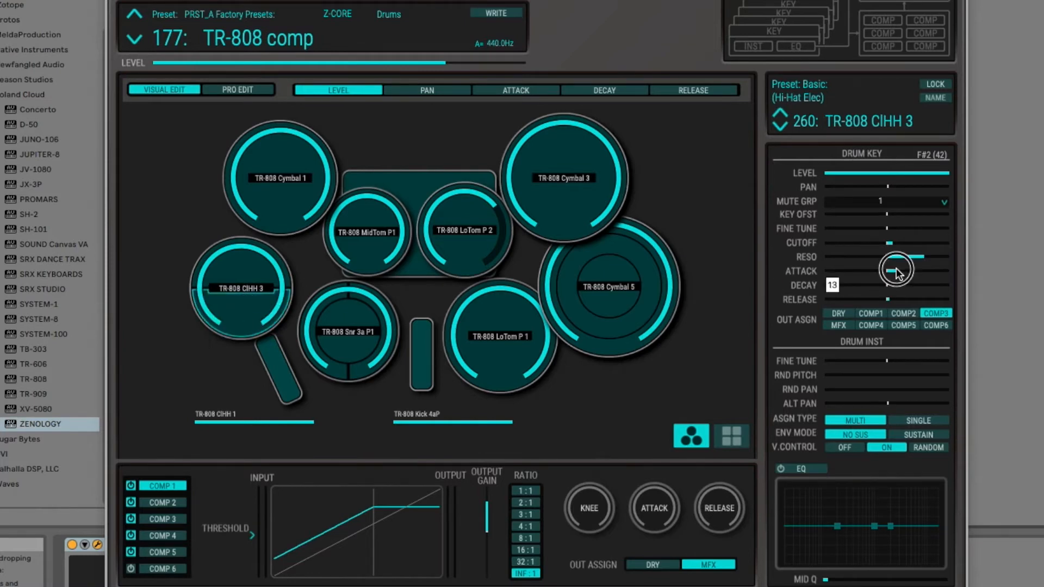
left_click_drag(897, 269, 923, 257)
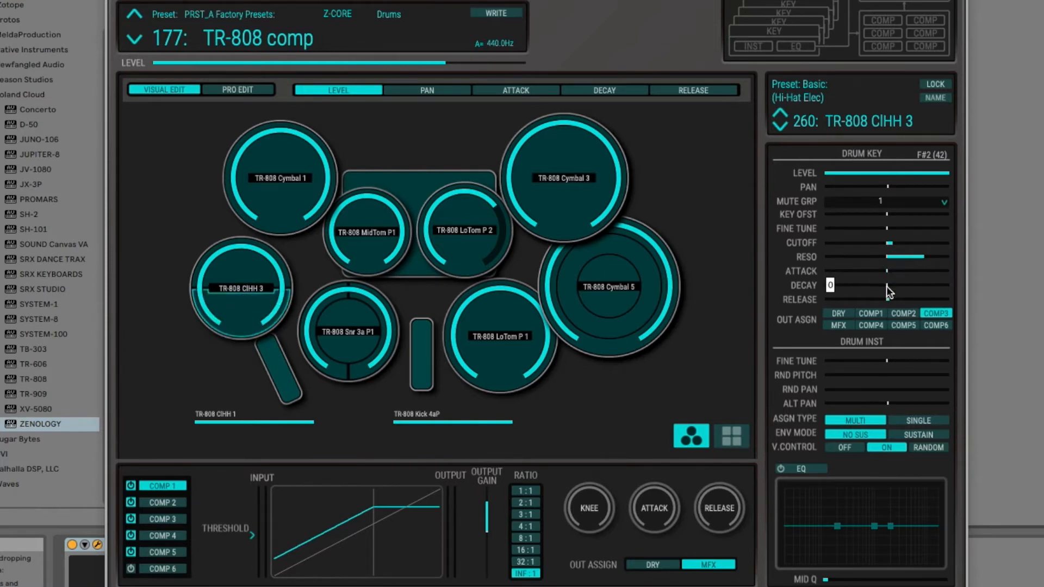
mouse_move(890, 273)
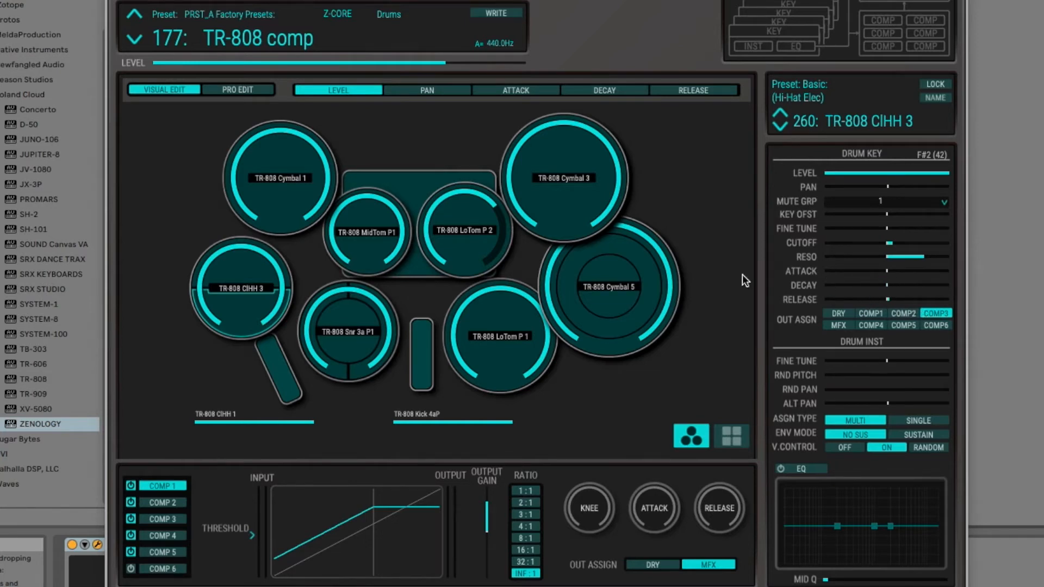
mouse_move(864, 352)
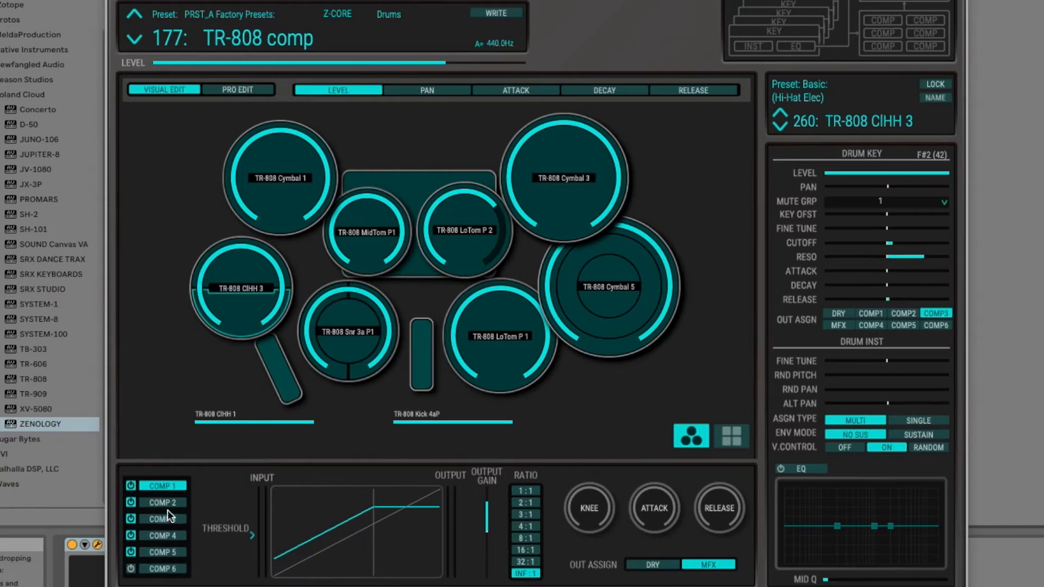
left_click(160, 535)
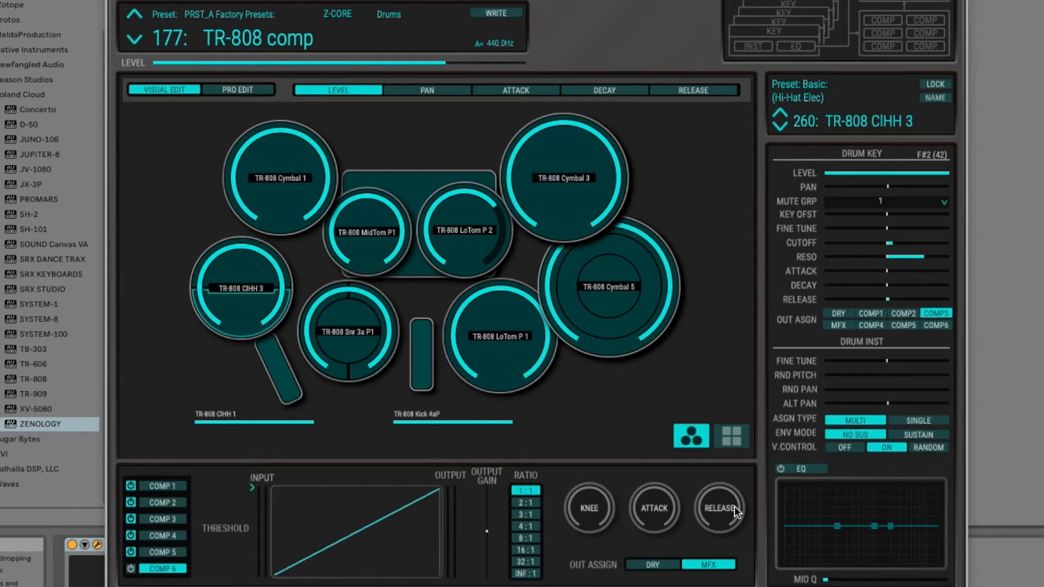
mouse_move(316, 525)
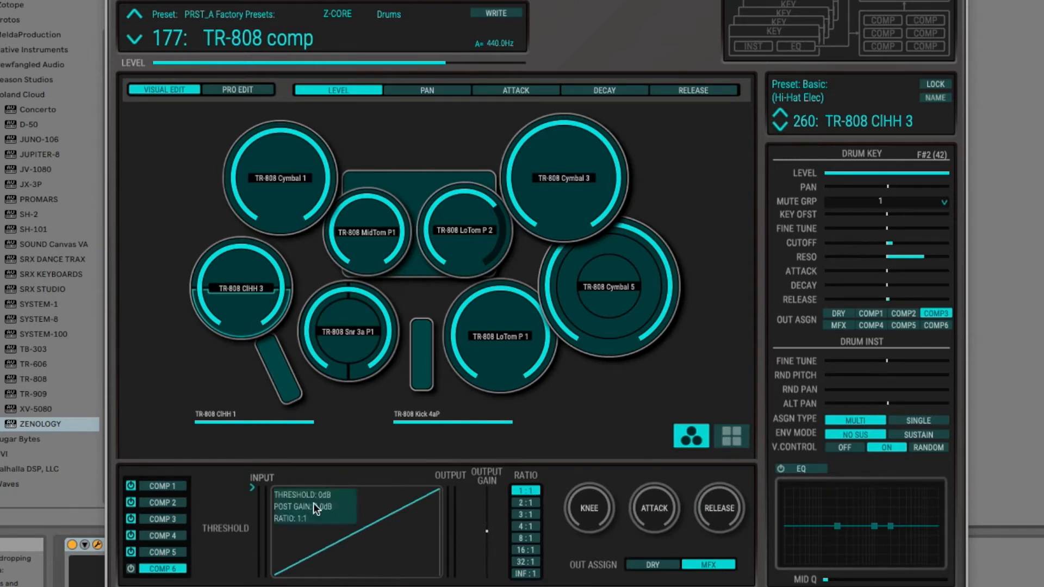
mouse_move(949, 229)
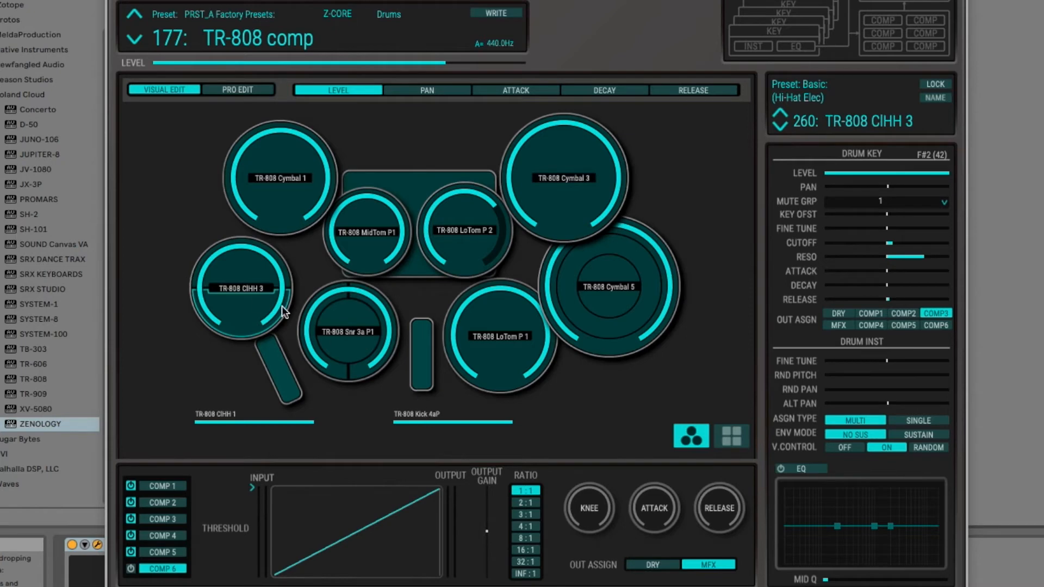
mouse_move(401, 179)
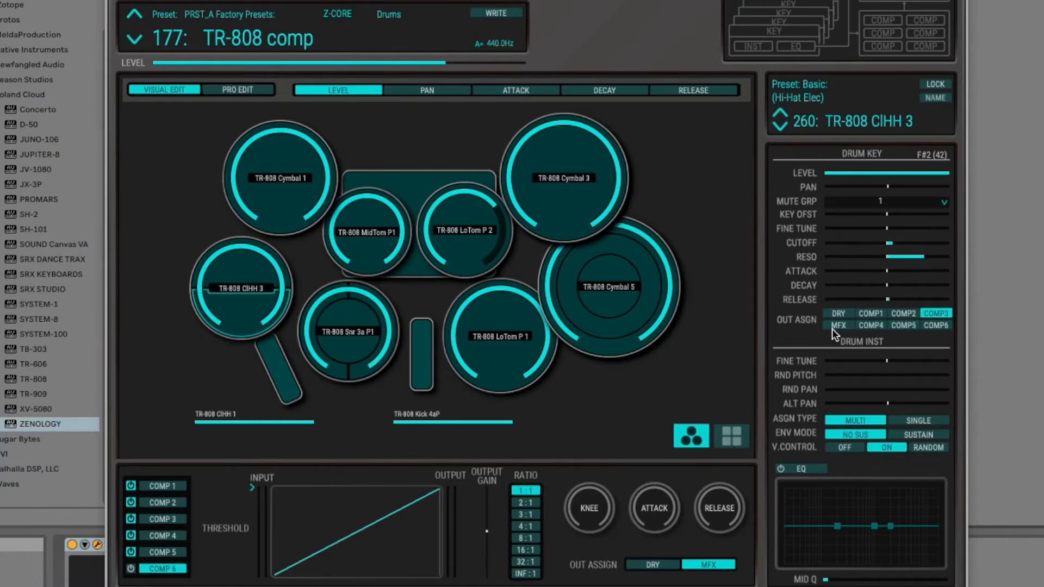
mouse_move(705, 318)
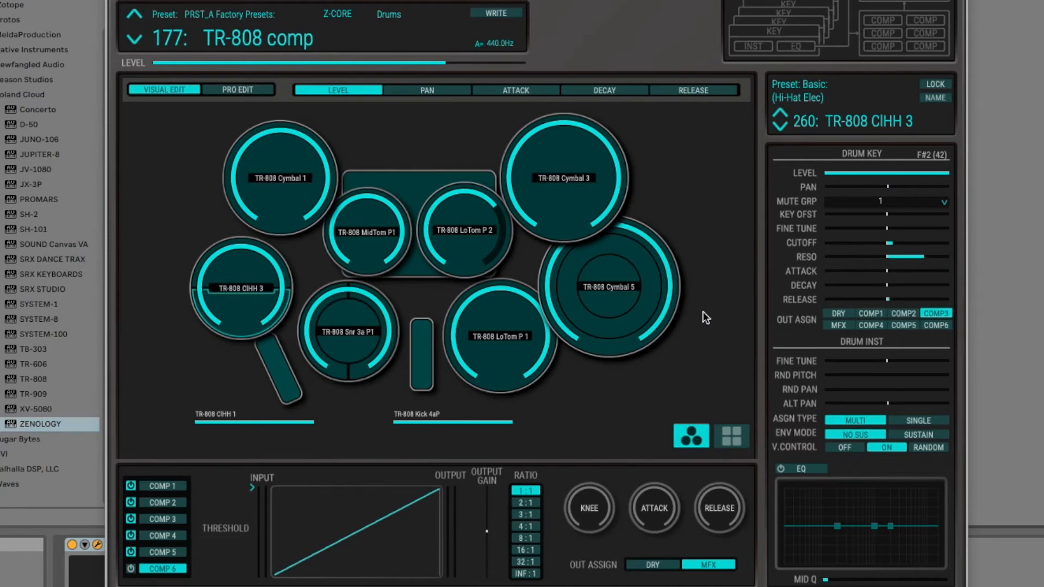
mouse_move(350, 484)
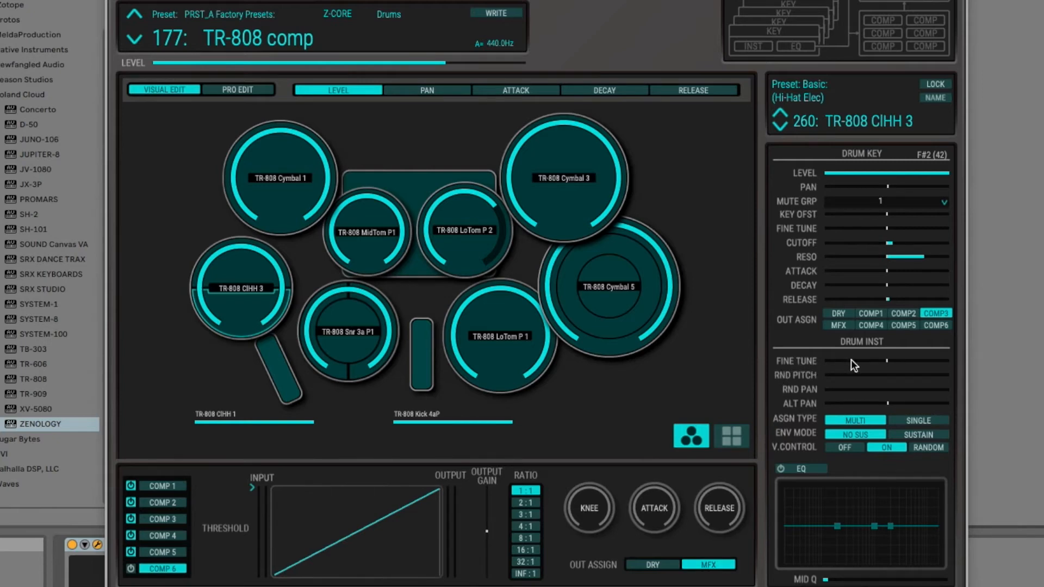
mouse_move(831, 398)
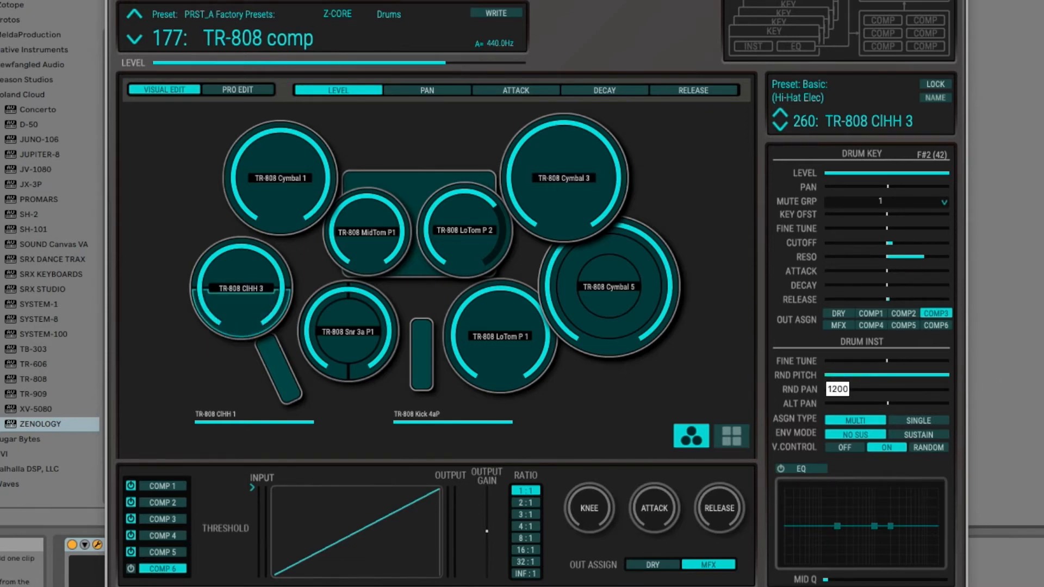
- Add random pitch and alternate pan to the hi-hat, nudge the kick's ALT PAN and voice assign
left_click(781, 114)
type("63")
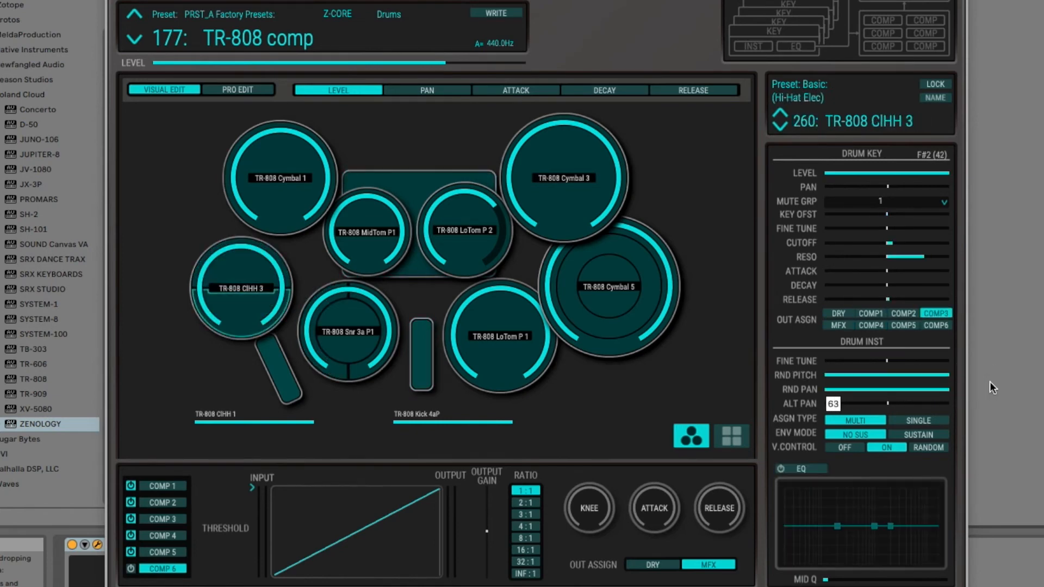
left_click(348, 333)
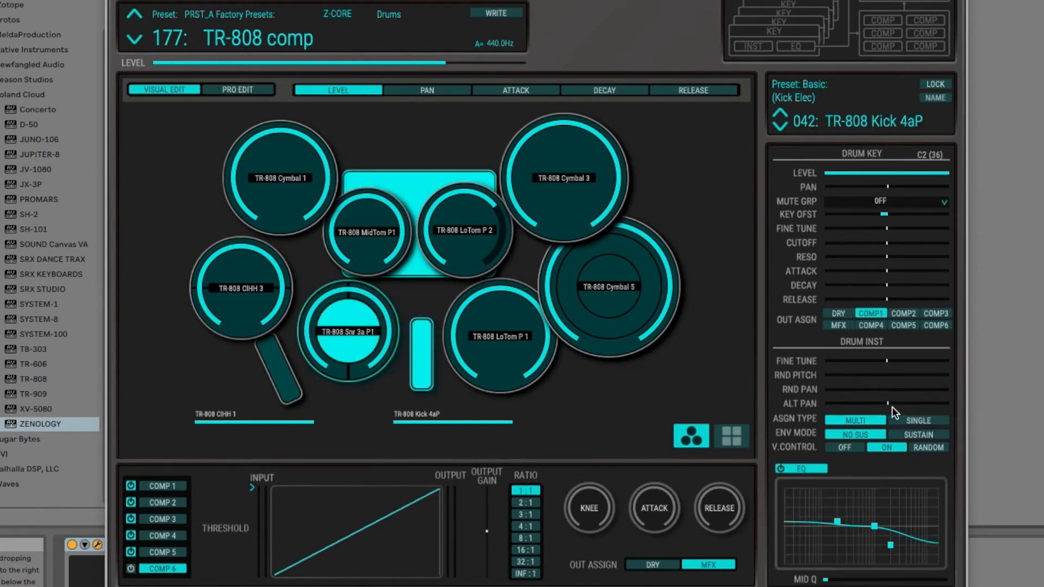
left_click(241, 287)
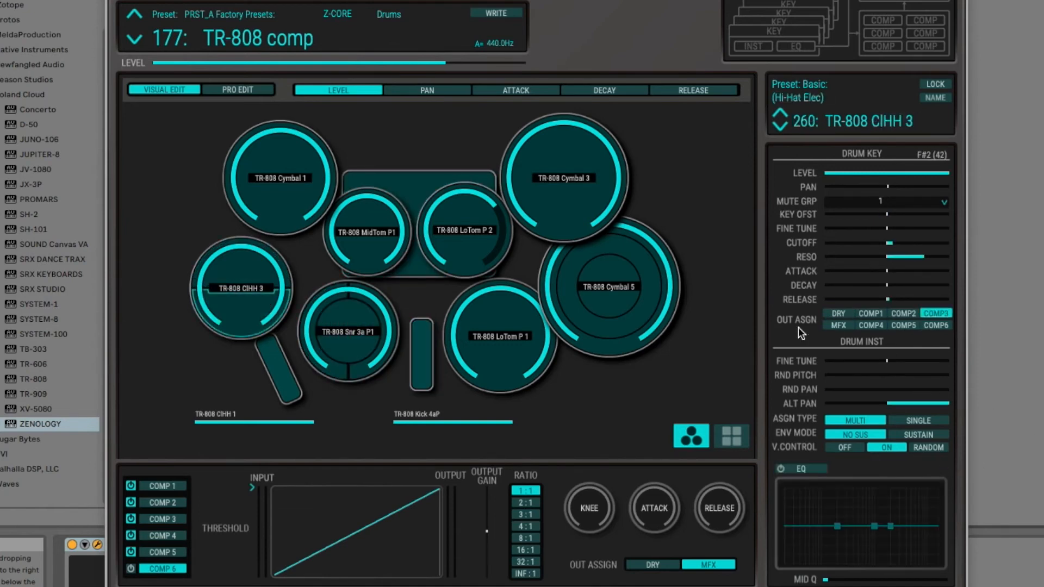
left_click(348, 333)
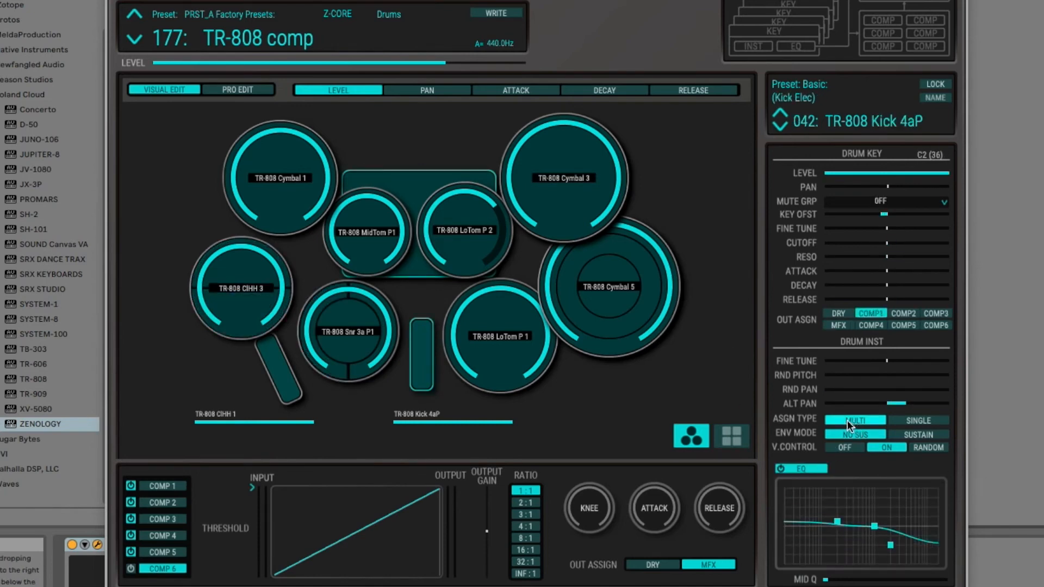
left_click(919, 420)
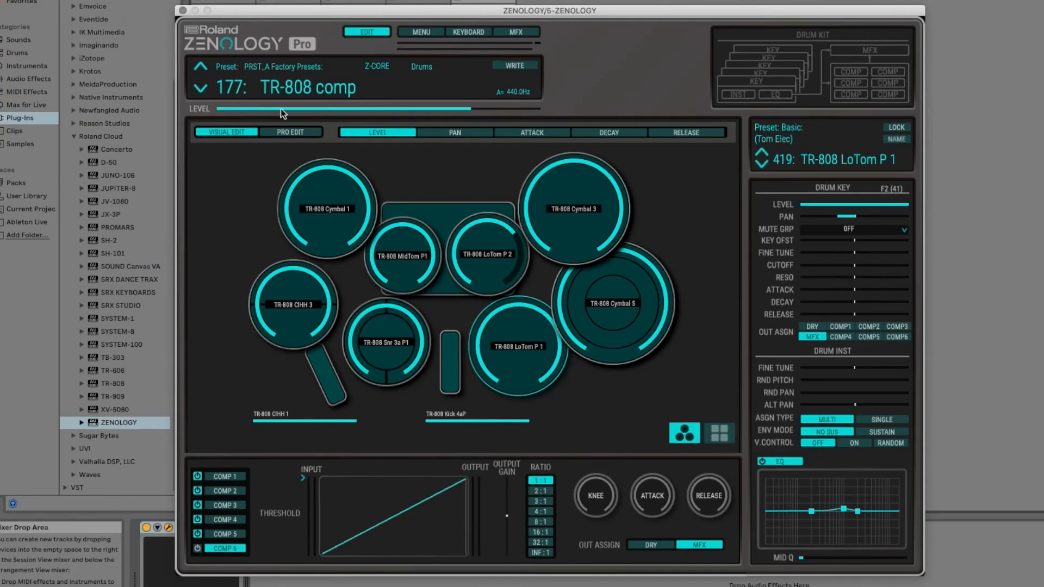
- Bring the manual forward in Preview and scroll to the Drum Kit VISUAL/PRO Screen section
left_click(422, 31)
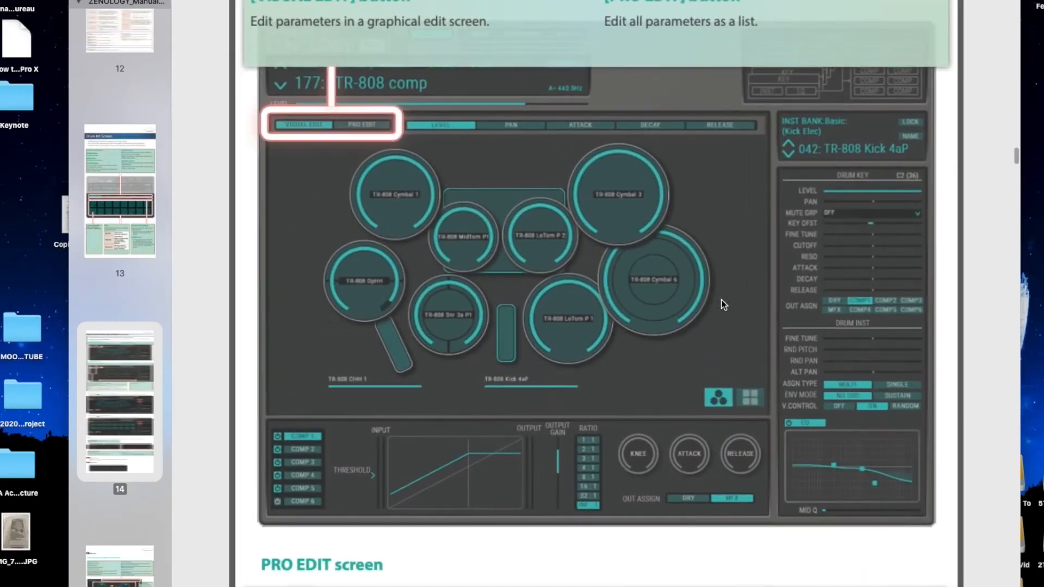
scroll("down", 3)
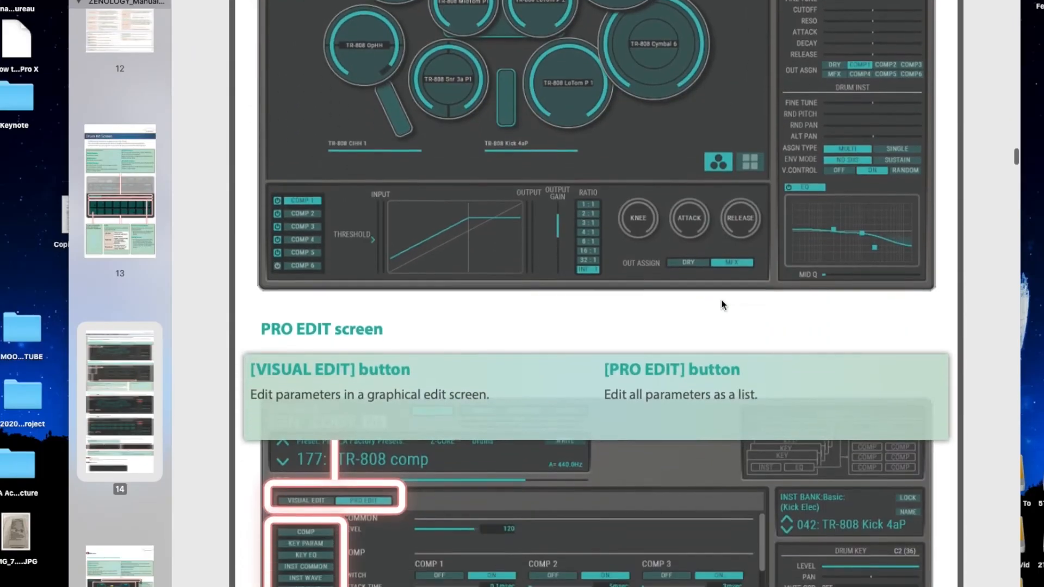
scroll("down", 3)
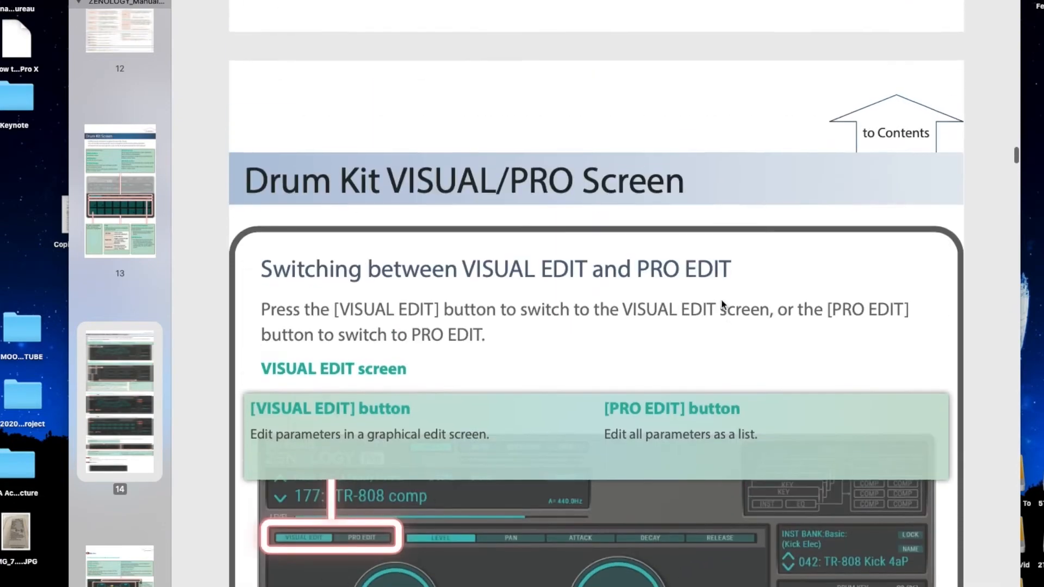
scroll("down", 3)
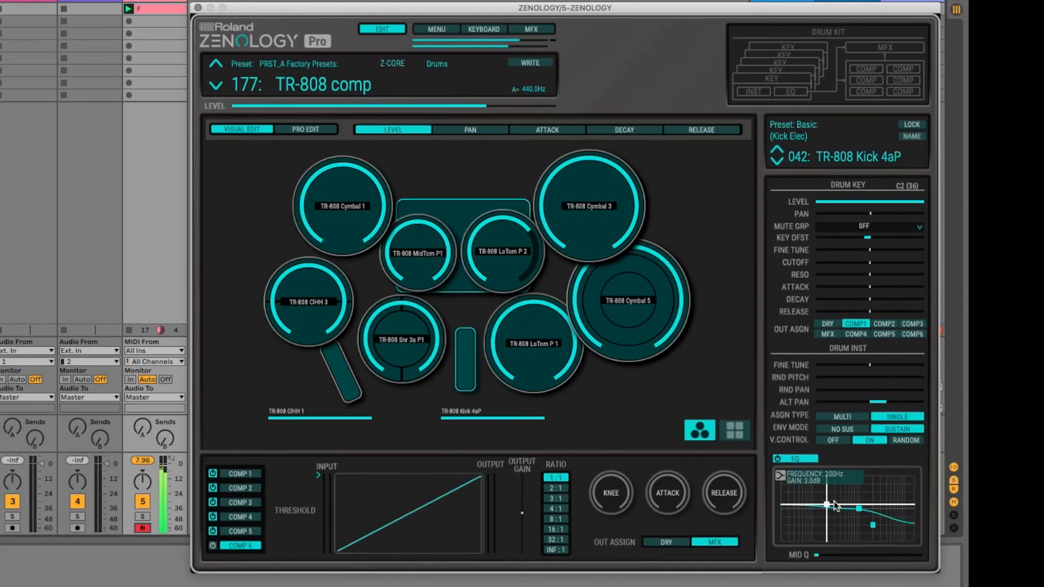
- Shape the kick's EQ (low boost, mid band cut then flattened, high boost) and select the kick pad's instrument
left_click_drag(829, 505, 913, 475)
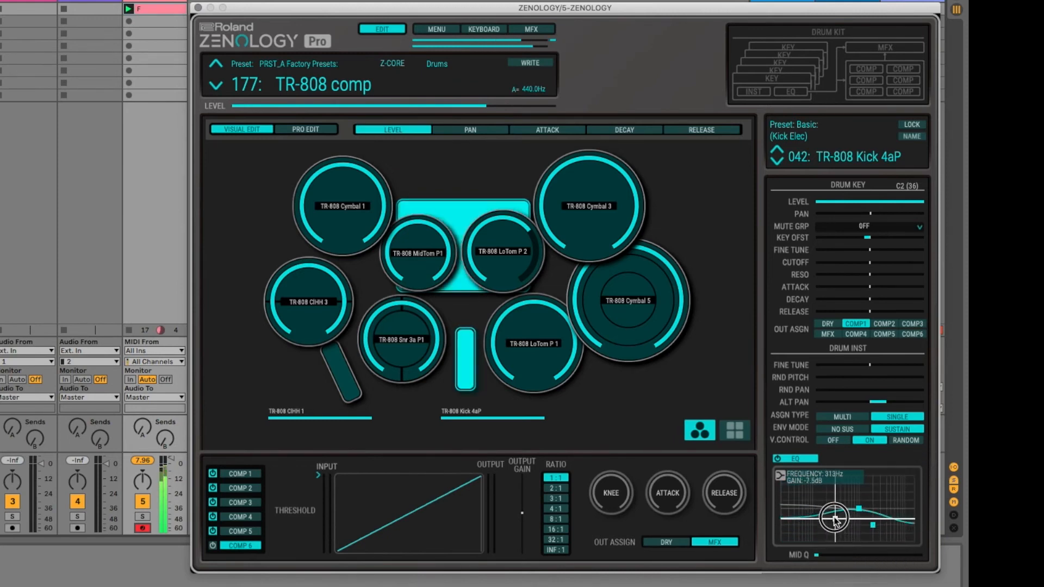
left_click_drag(834, 518, 859, 512)
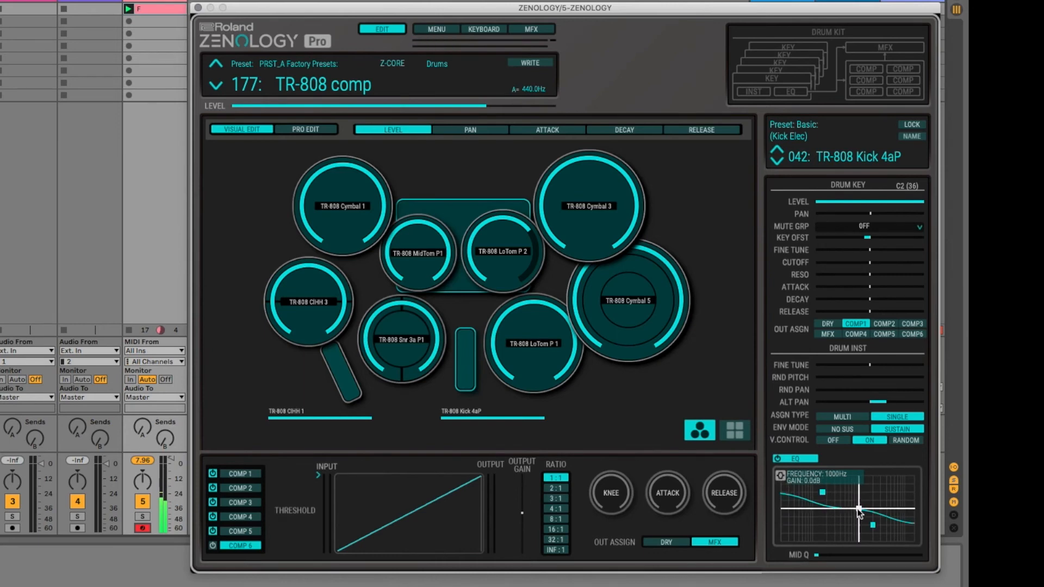
left_click_drag(858, 525, 887, 498)
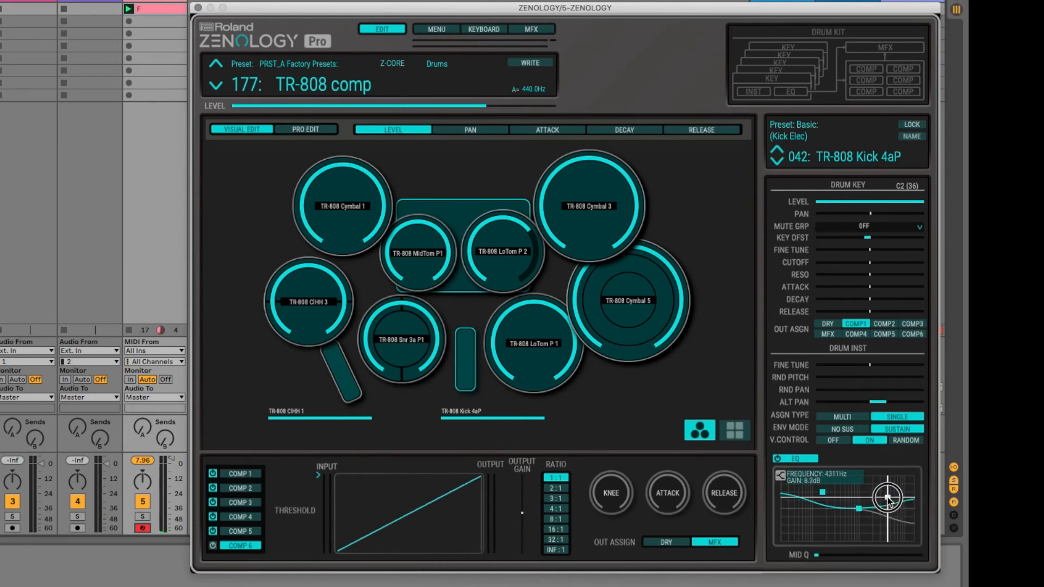
left_click_drag(888, 499, 859, 509)
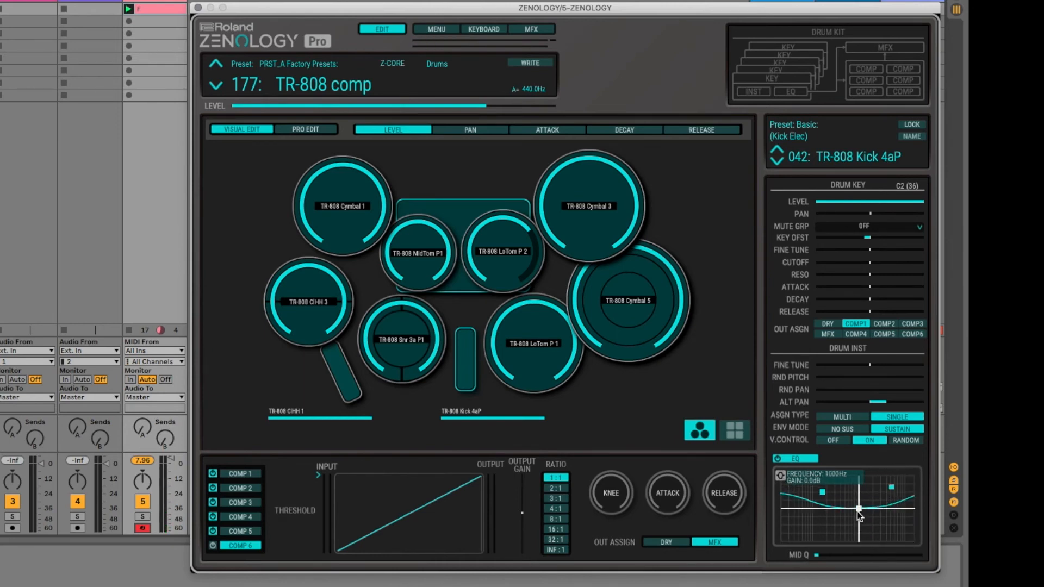
left_click_drag(858, 511, 858, 515)
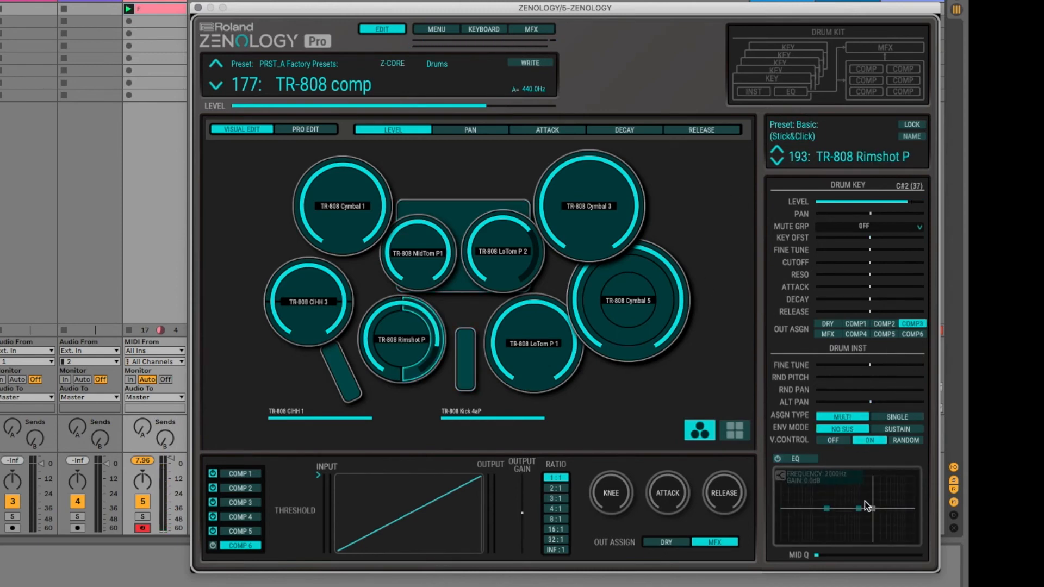
left_click(402, 340)
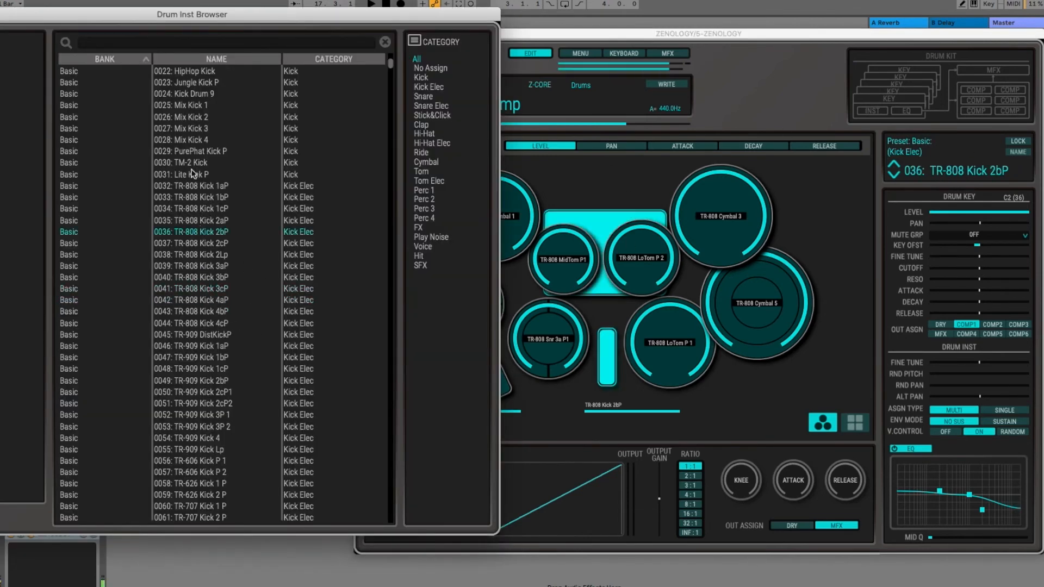
- Audition Kick Drum 9 and HipHop Kick, then load PurePhat Kick P as the kit's kick
left_click(184, 94)
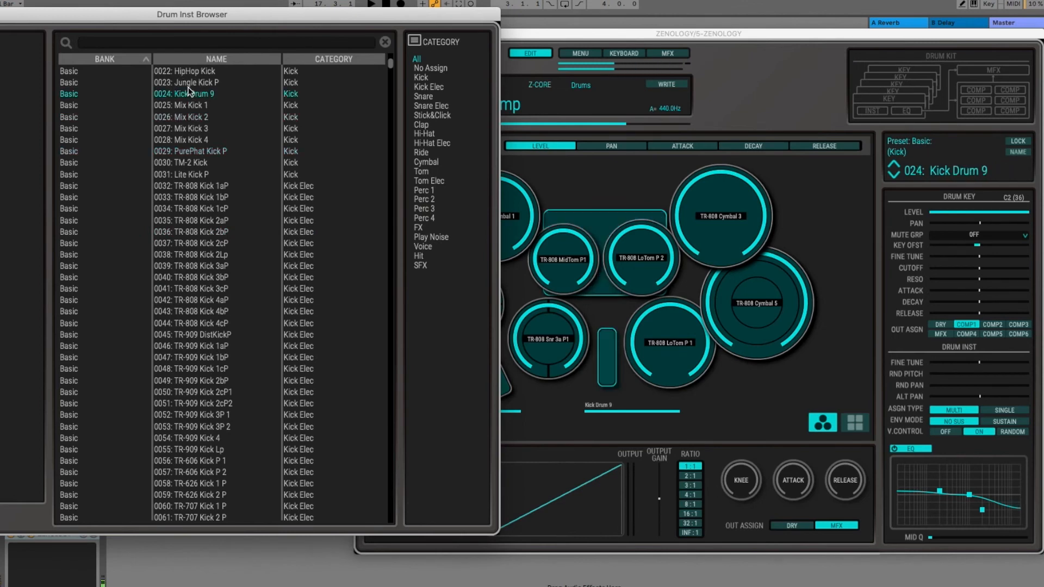
left_click(183, 71)
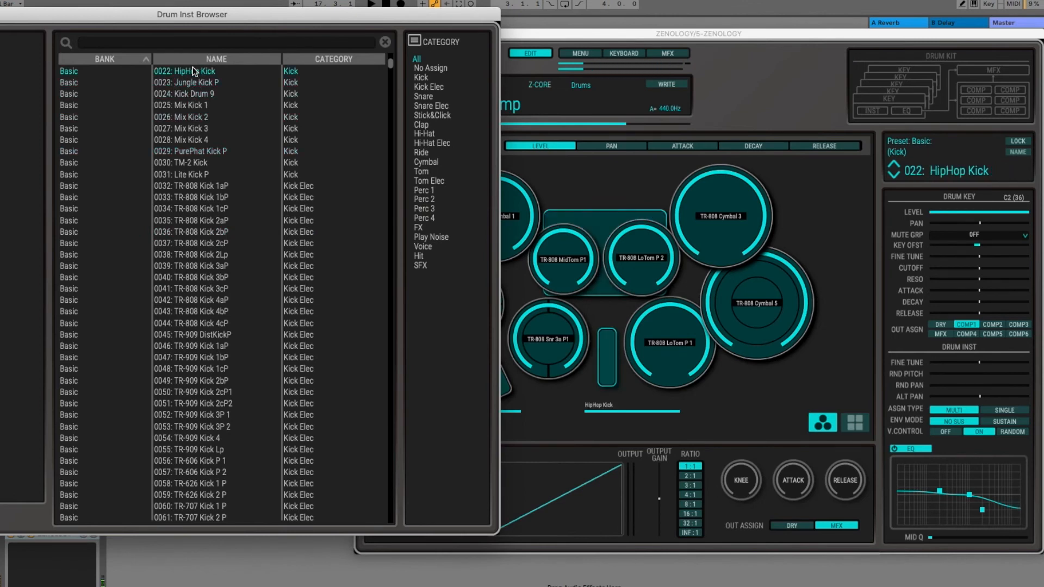
left_click(190, 151)
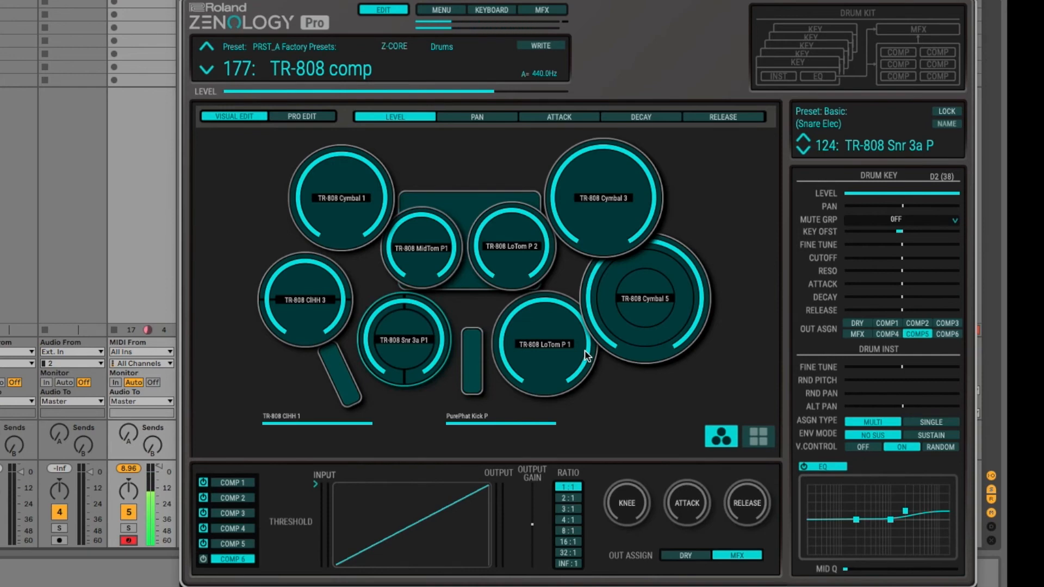
mouse_move(387, 282)
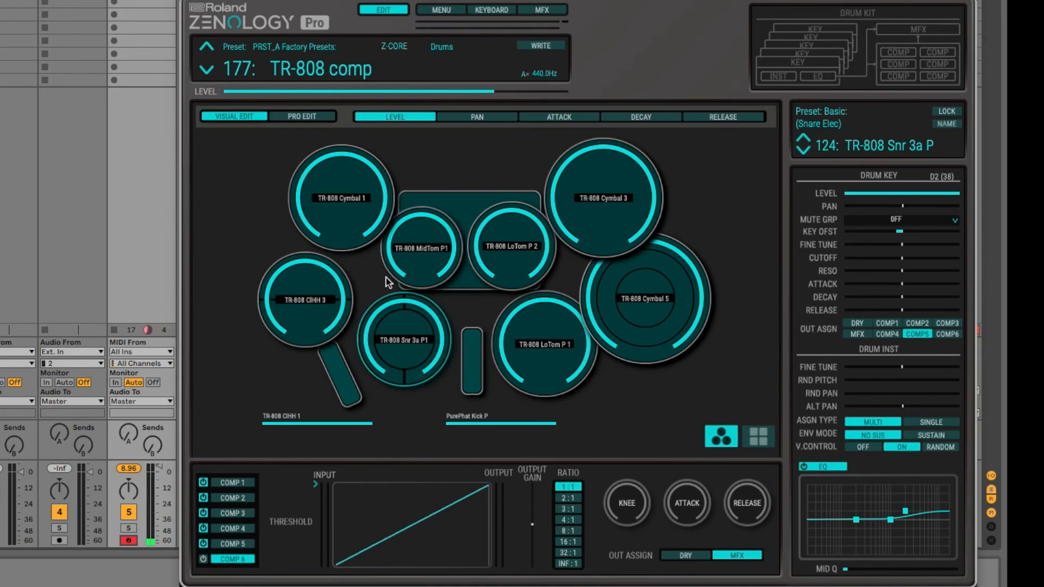
mouse_move(298, 138)
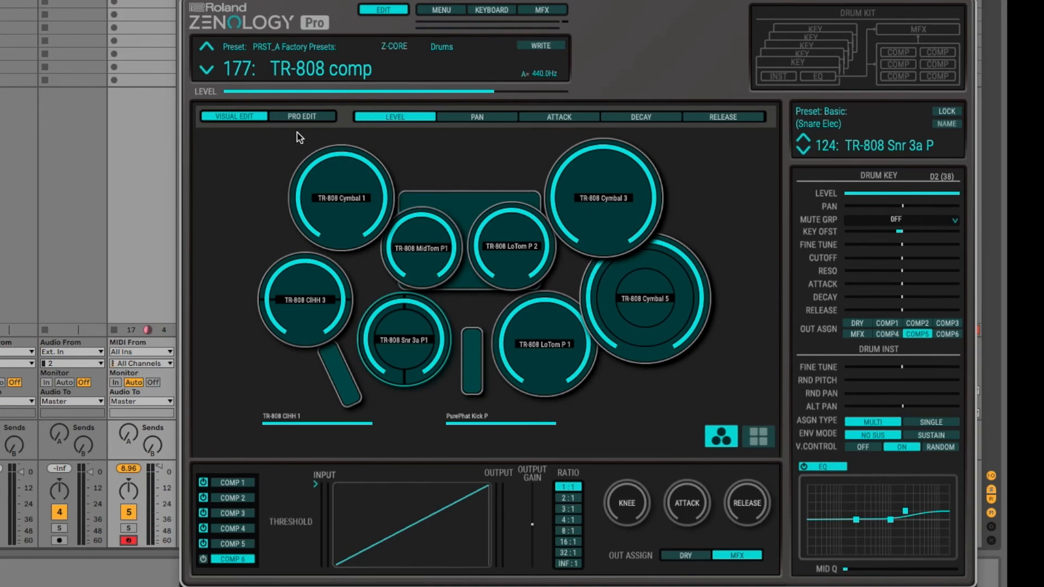
- Switch to the PRO EDIT parameter pages for the TR-808 Snr 3a P snare pad
left_click(302, 115)
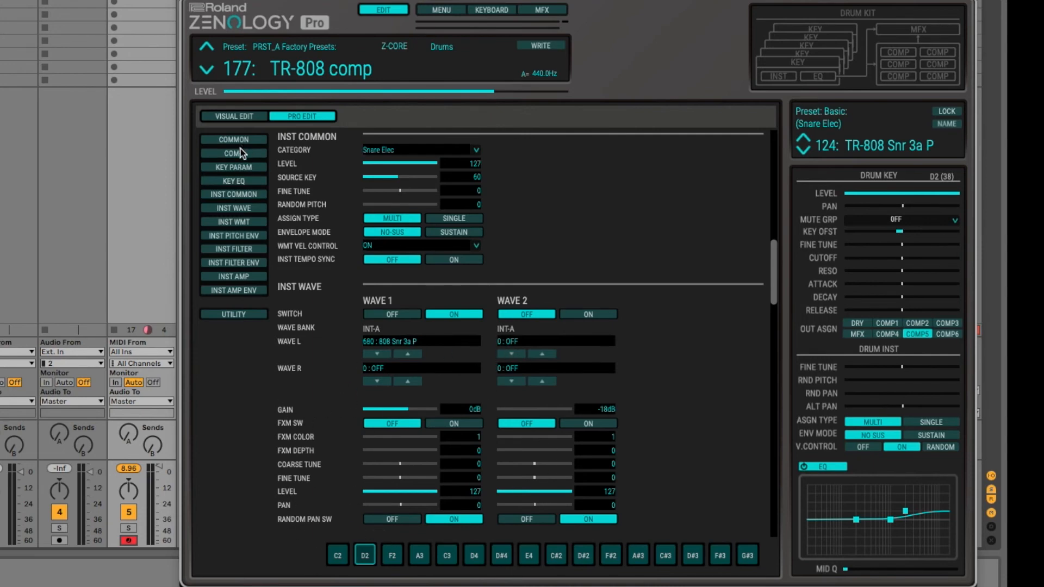
- Review the snare's COMP compressor settings and KEY PARAM per-key parameters
left_click(234, 153)
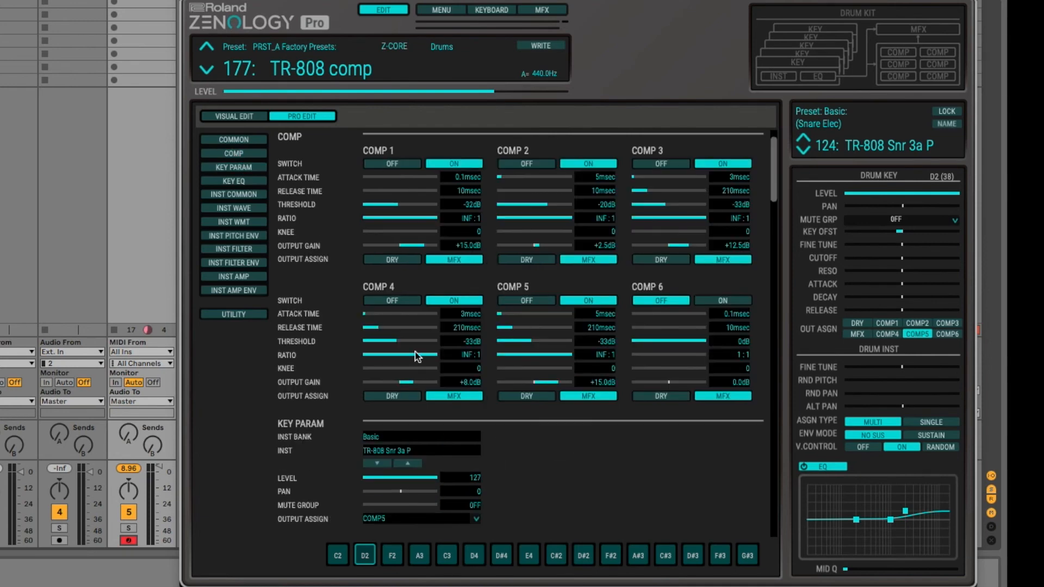
left_click(233, 168)
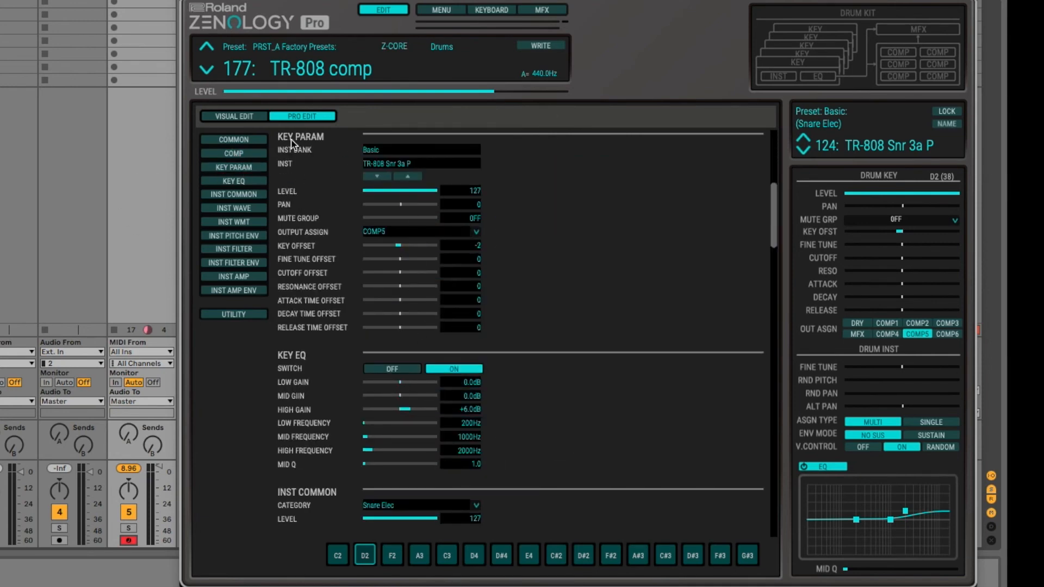
mouse_move(430, 495)
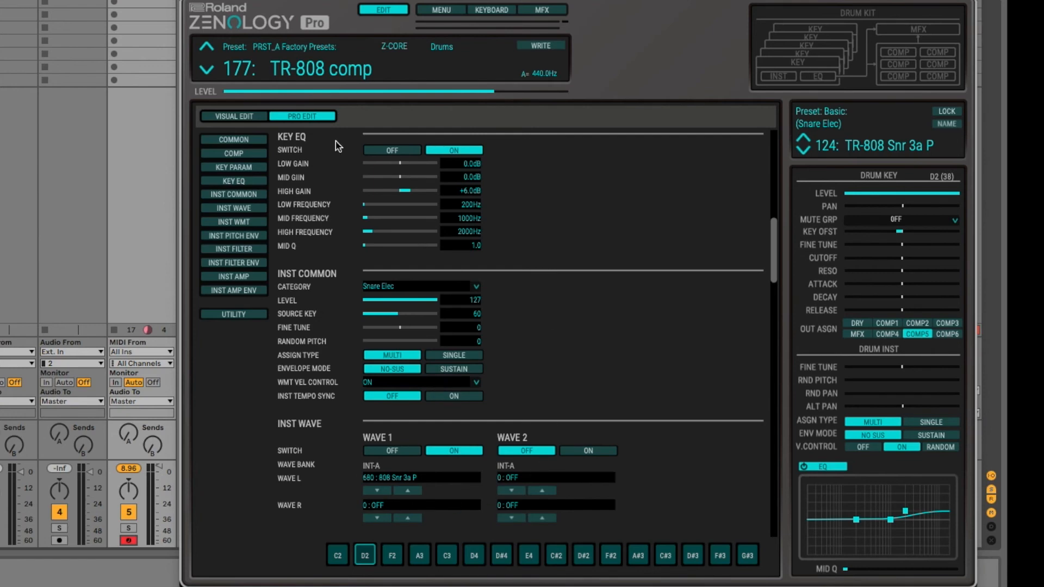
mouse_move(376, 181)
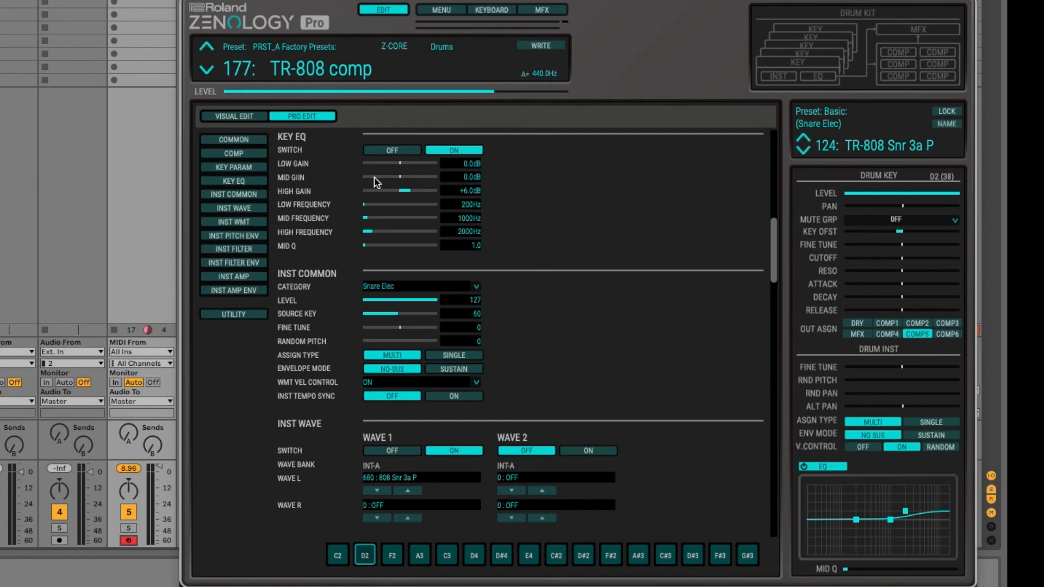
mouse_move(580, 328)
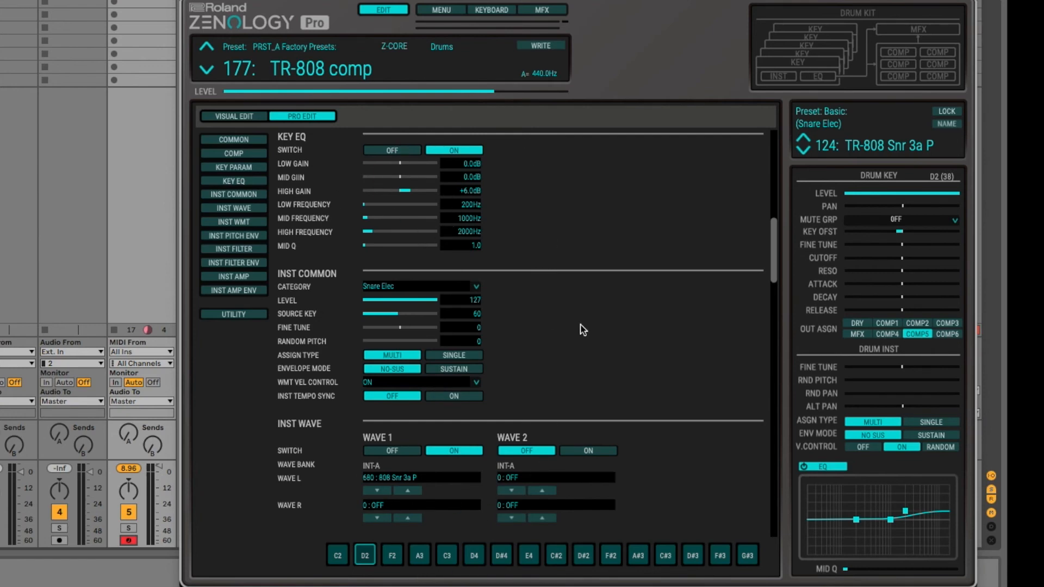
mouse_move(338, 555)
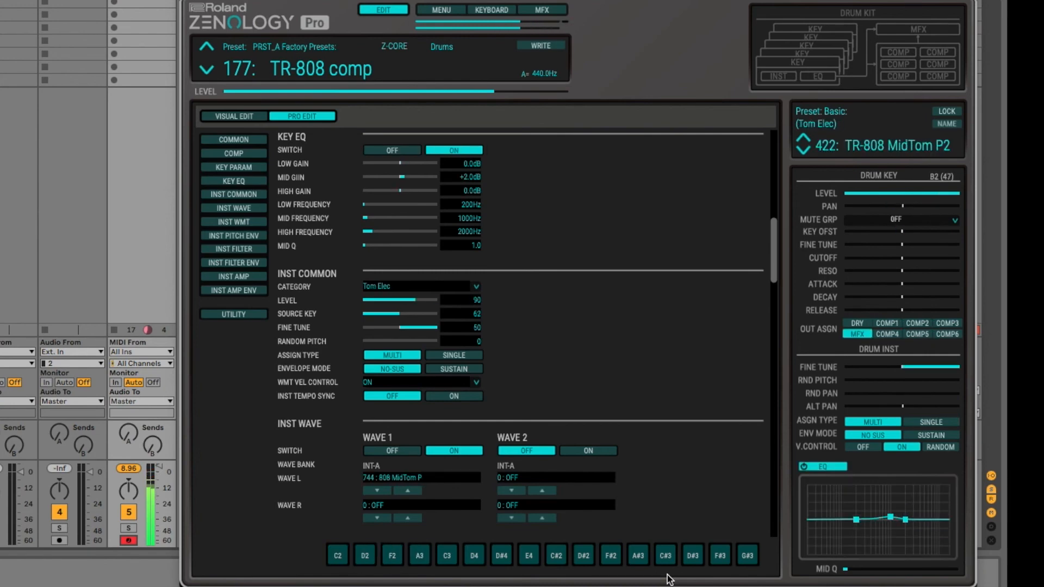
- Select the TR-808 HiTom P 1 pad (C3) and browse its INST WAVE, WMT, FILTER, PITCH ENV and AMP pages
left_click(447, 554)
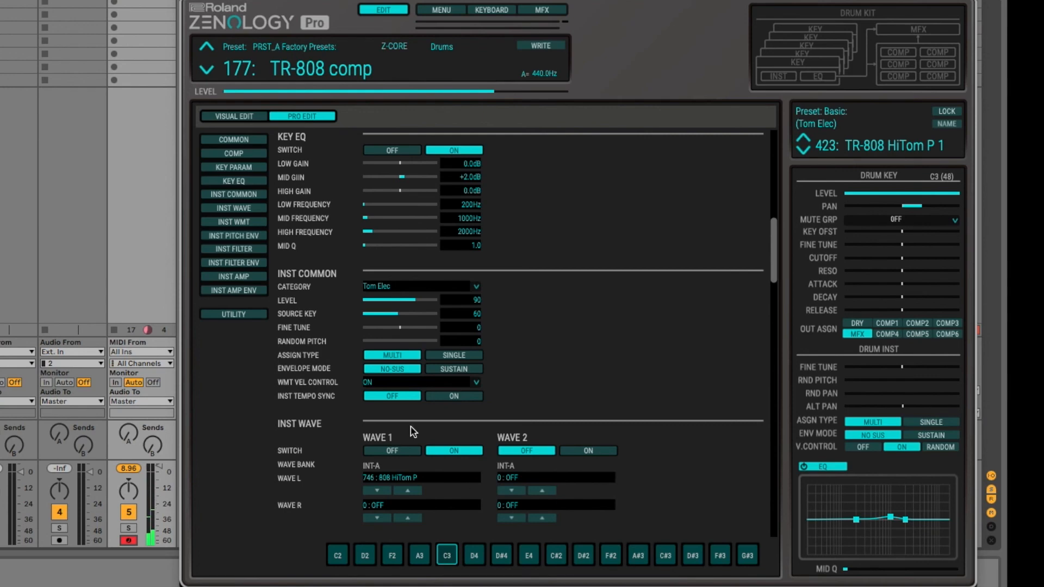
mouse_move(787, 562)
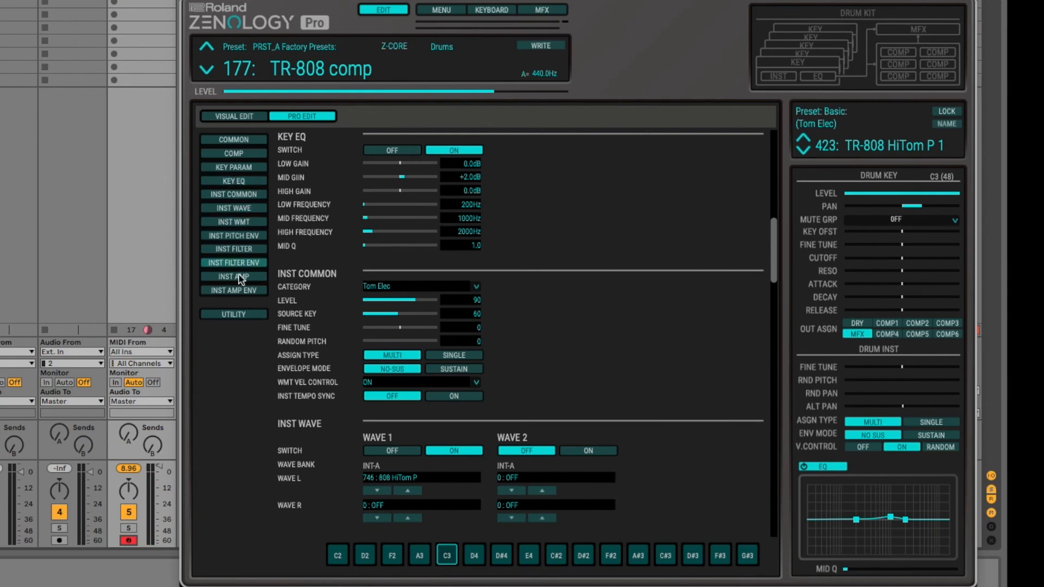
left_click(233, 208)
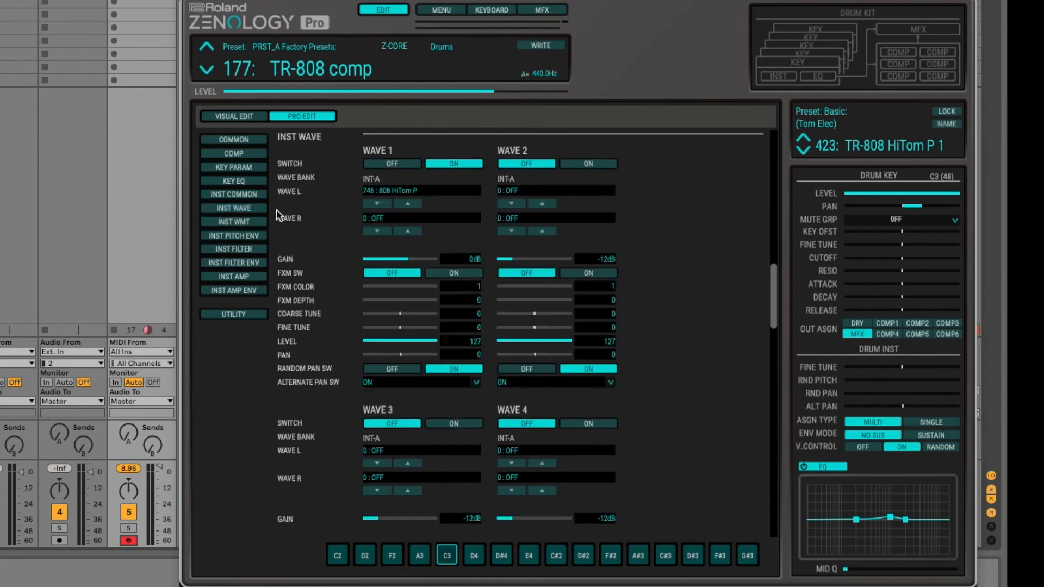
left_click(233, 222)
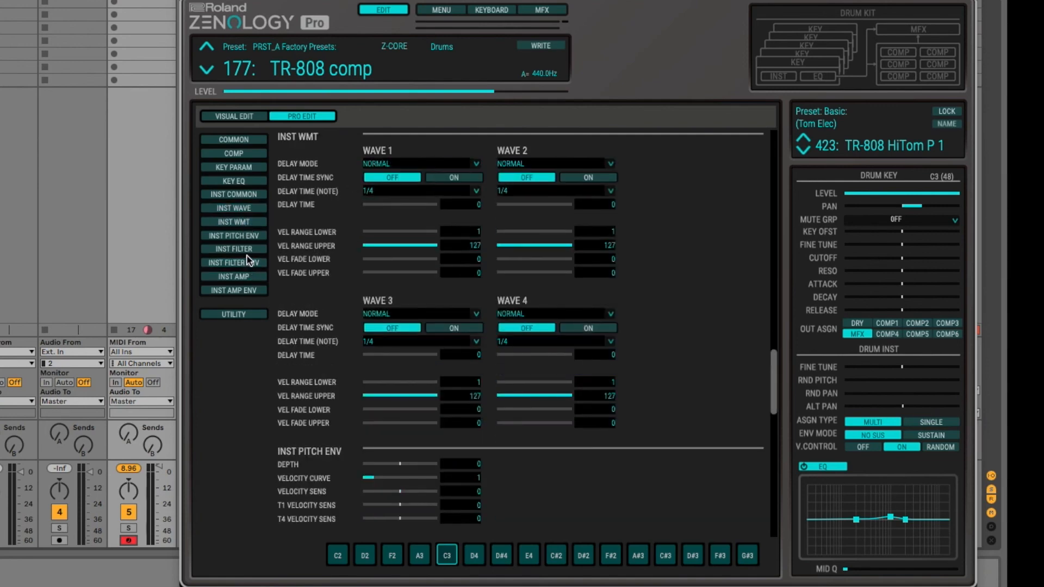
left_click(232, 248)
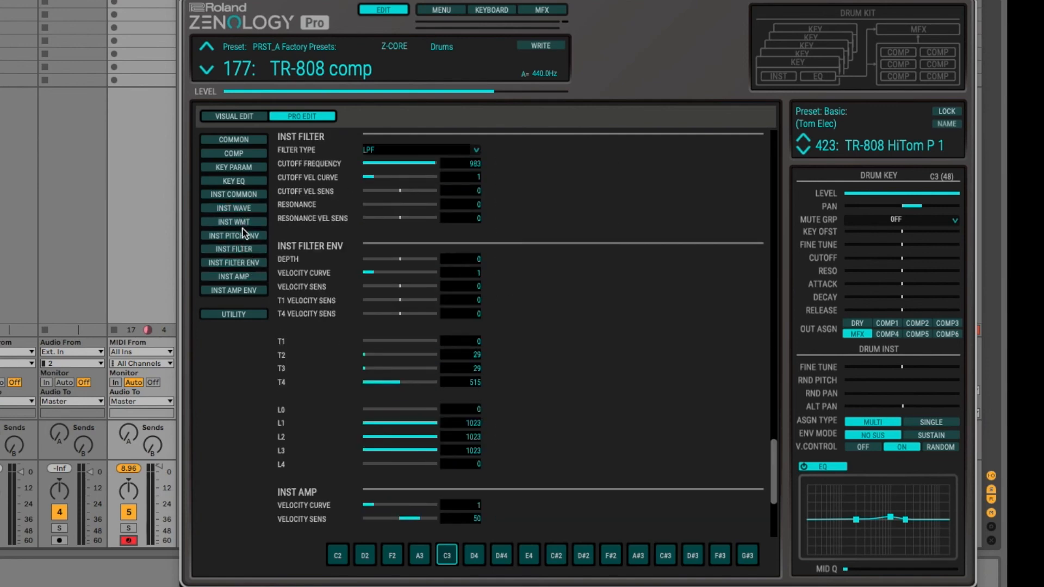
left_click(232, 234)
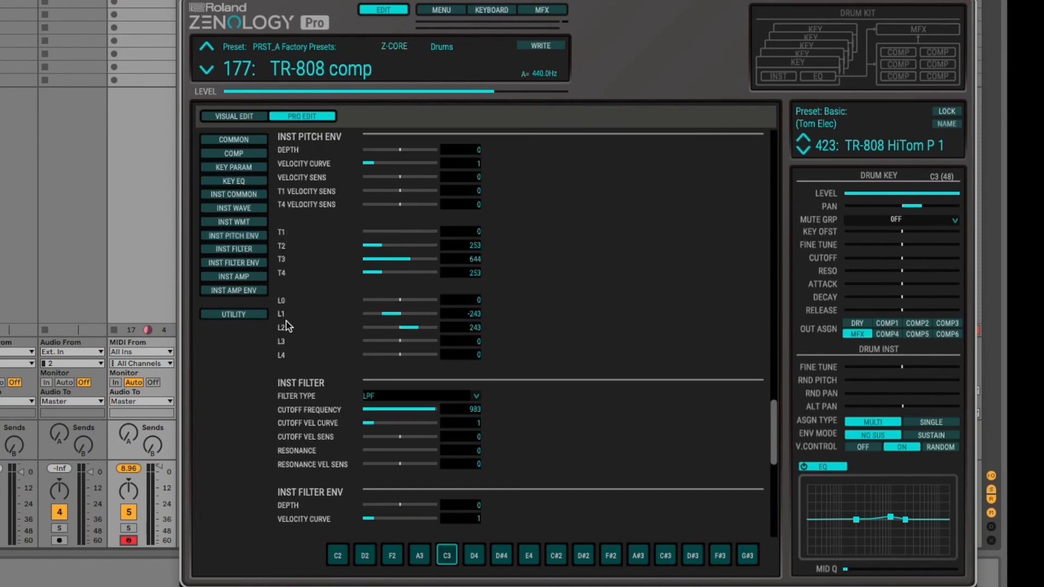
mouse_move(282, 344)
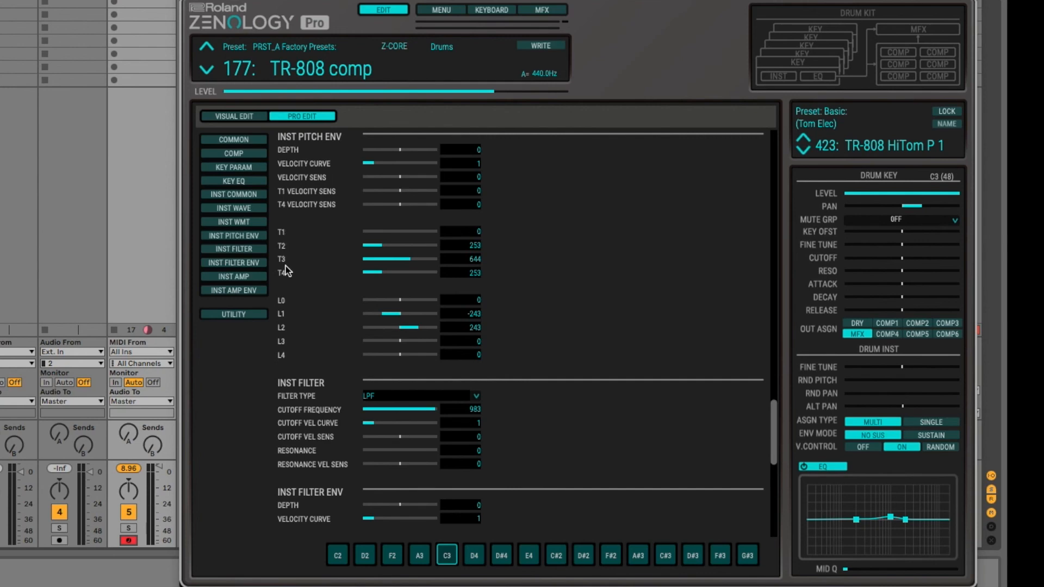
mouse_move(287, 289)
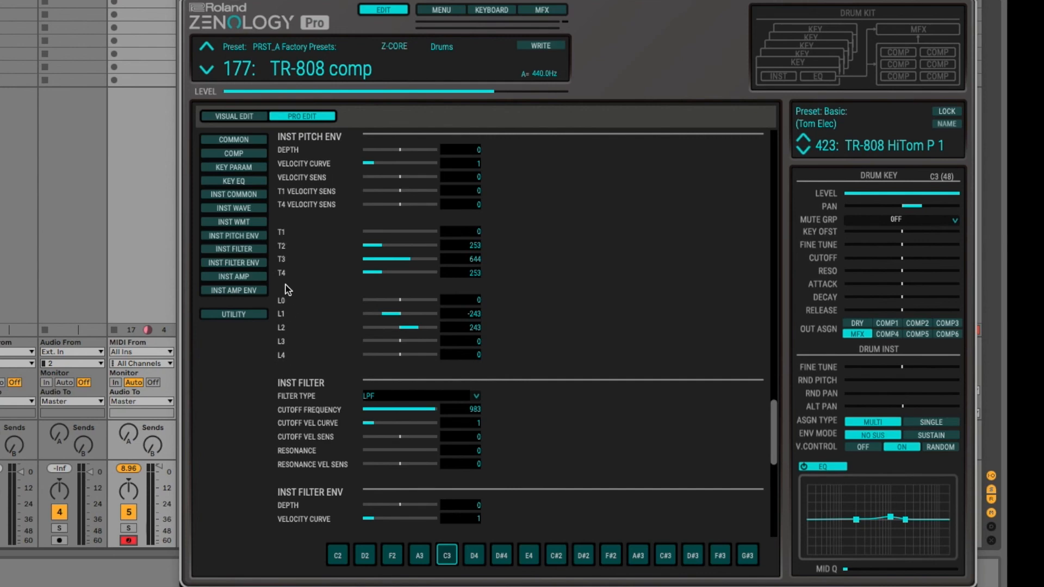
mouse_move(304, 238)
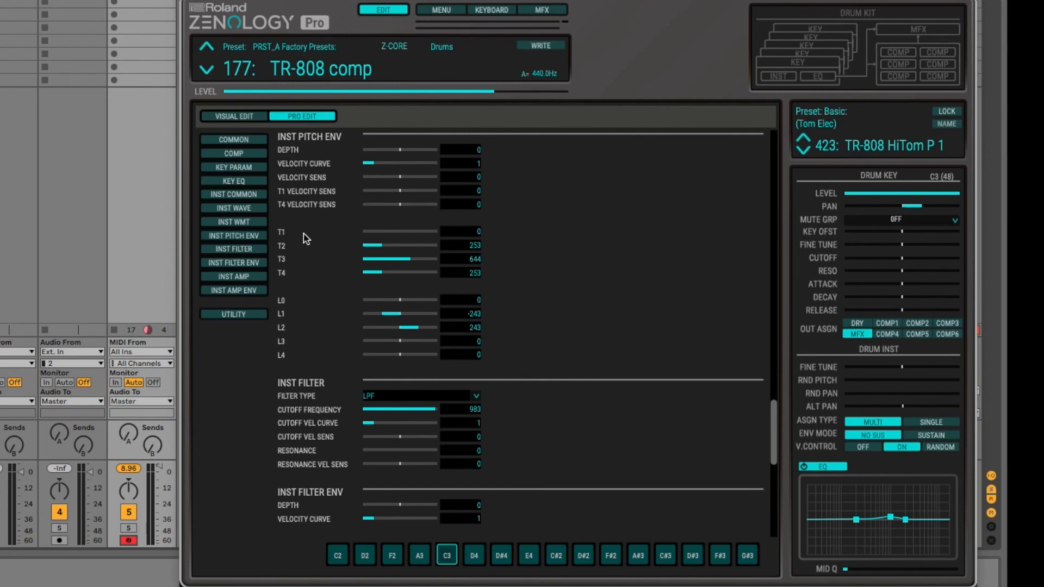
mouse_move(283, 328)
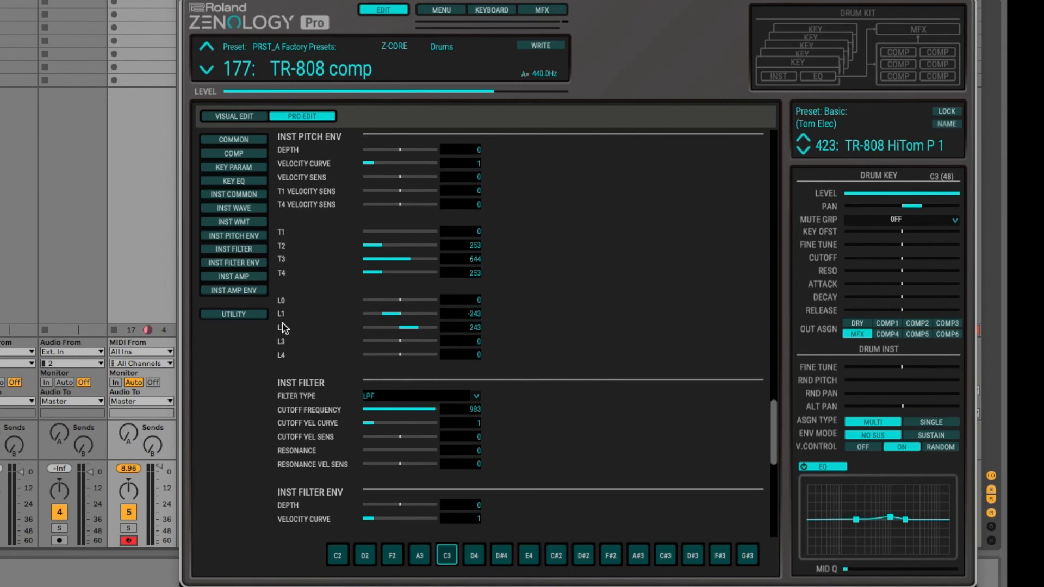
left_click(233, 248)
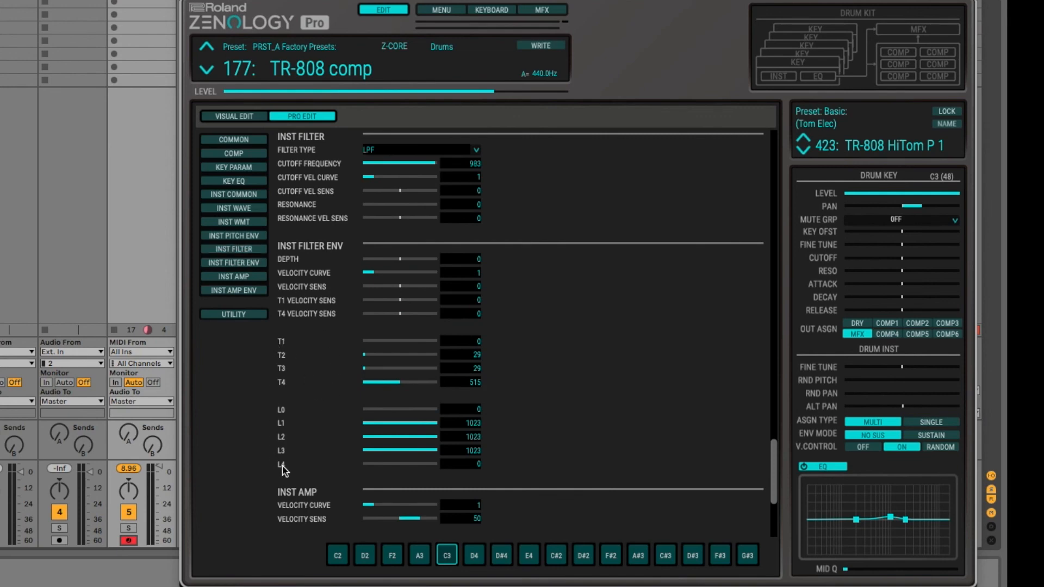
left_click(233, 276)
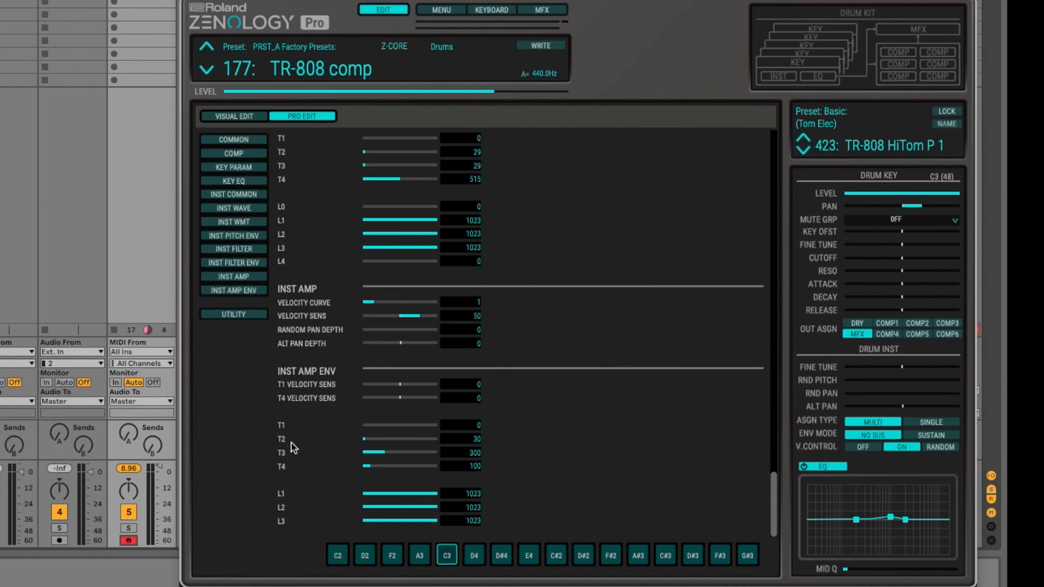
mouse_move(303, 132)
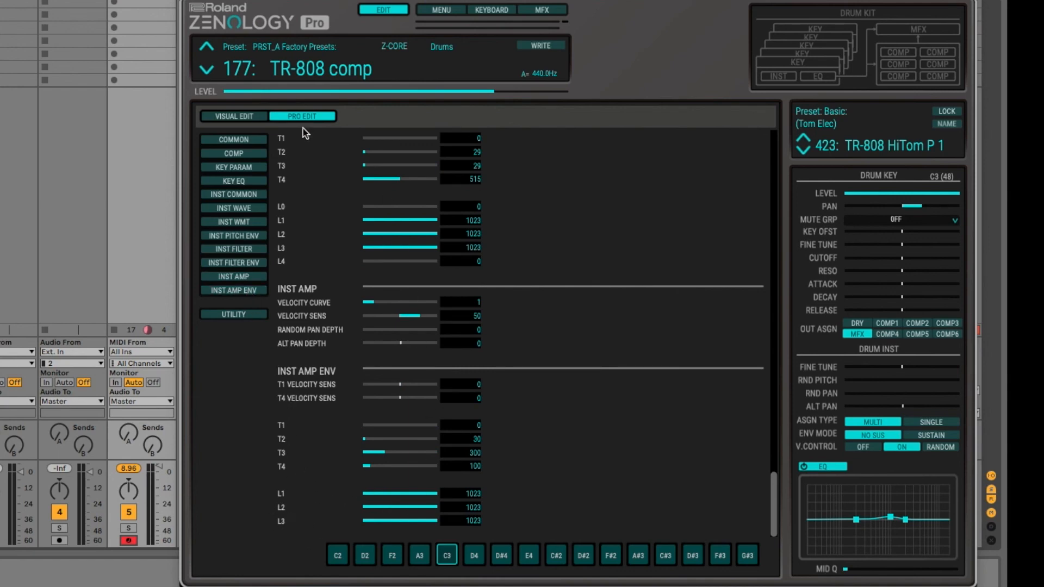
mouse_move(367, 447)
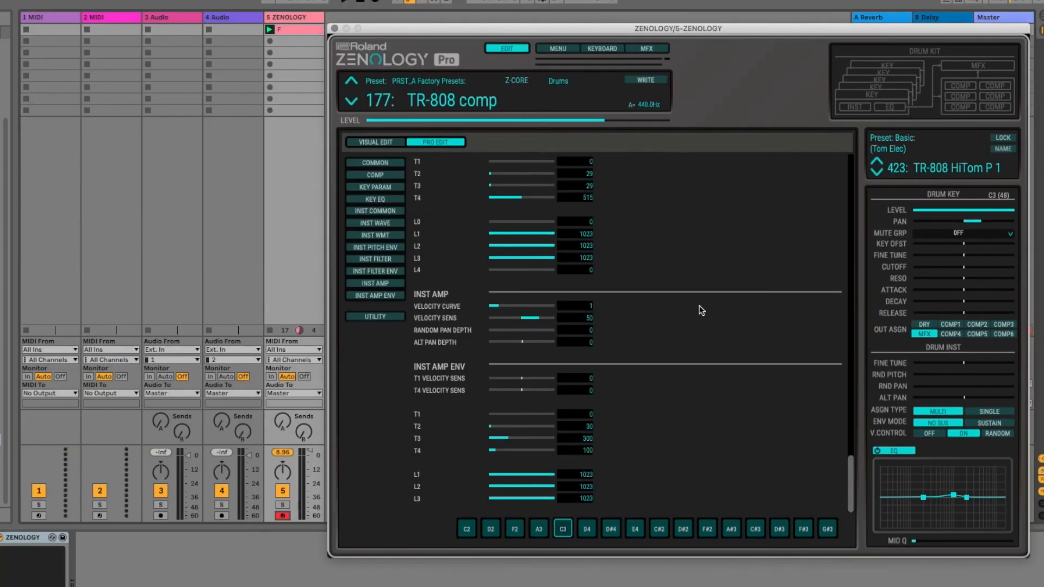
mouse_move(684, 76)
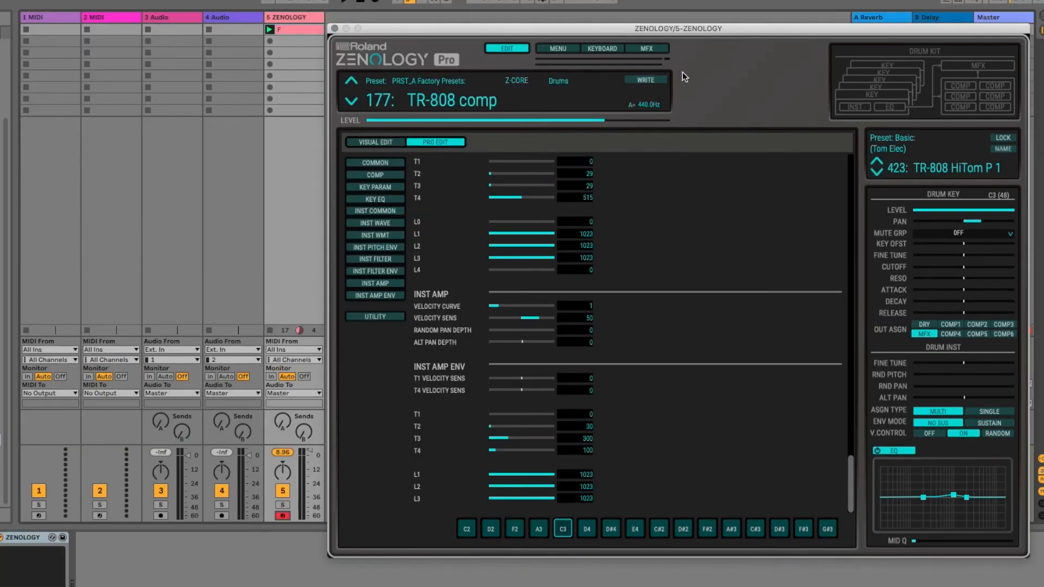
- Bring up the Tone/Drum Kit Manager via WRITE to save the TR-808 comp kit
left_click(643, 79)
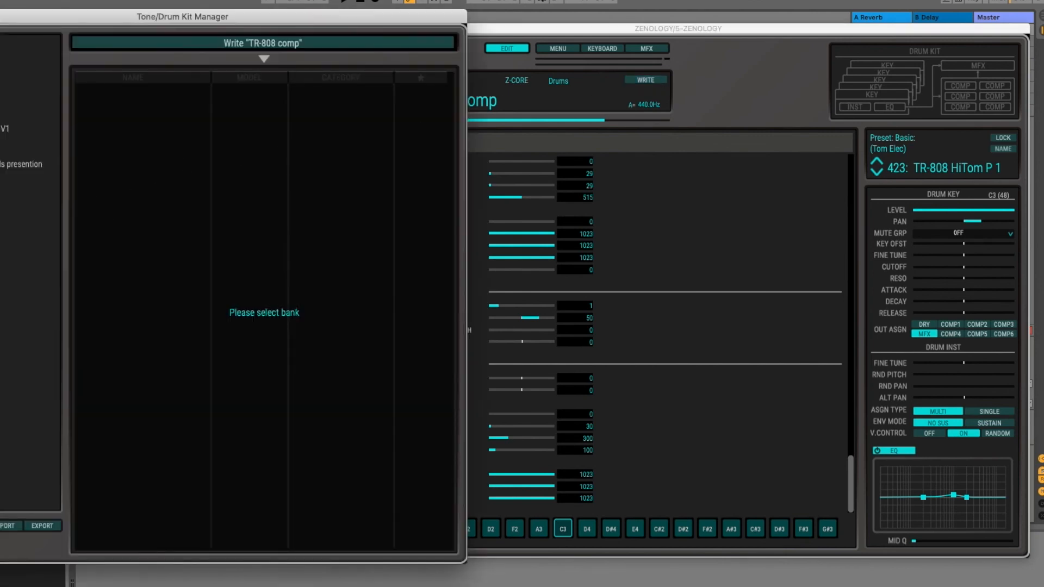